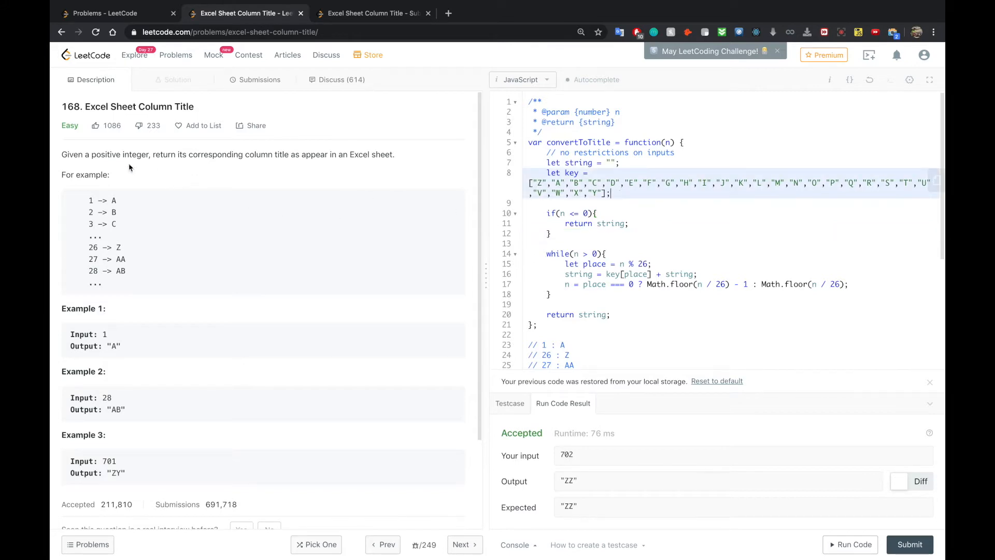
mouse_move(118, 176)
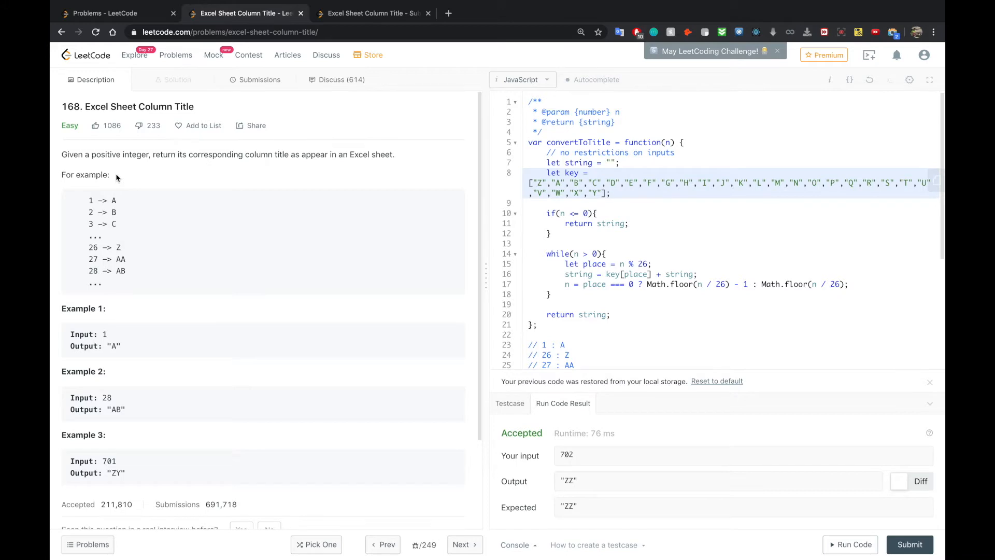
mouse_move(118, 191)
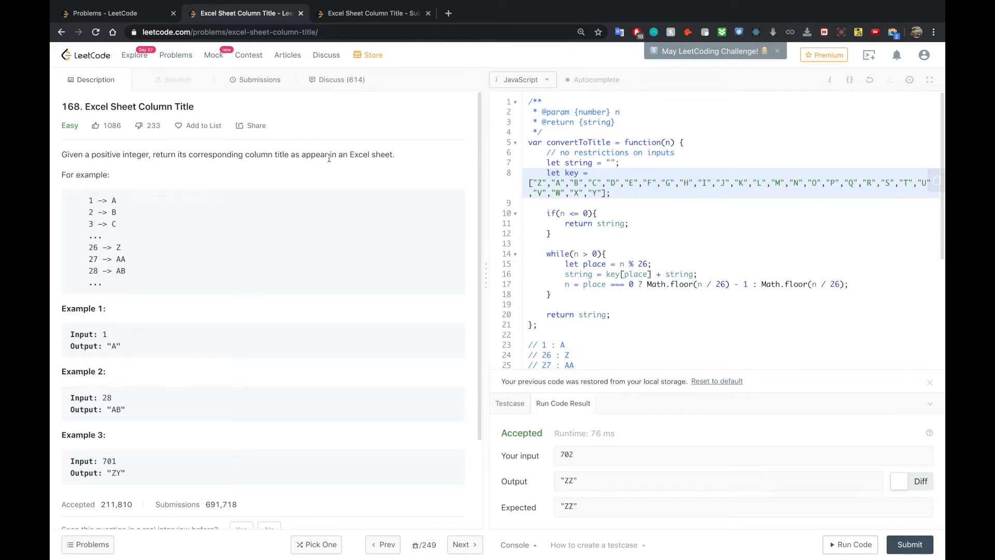
mouse_move(254, 169)
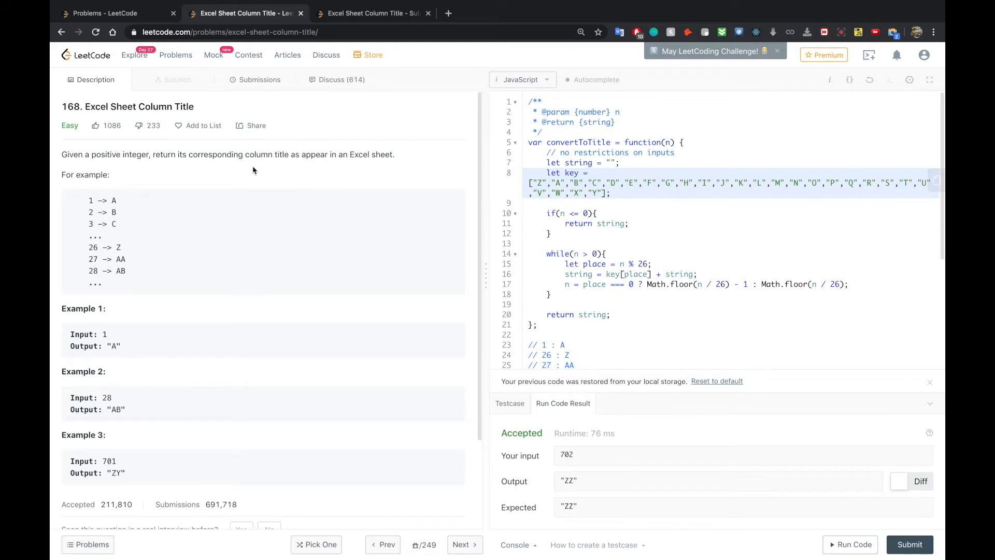
Highlight the 1 → A and 27 mappings and Example 1's input and output in the description.
drag(255, 154, 330, 154)
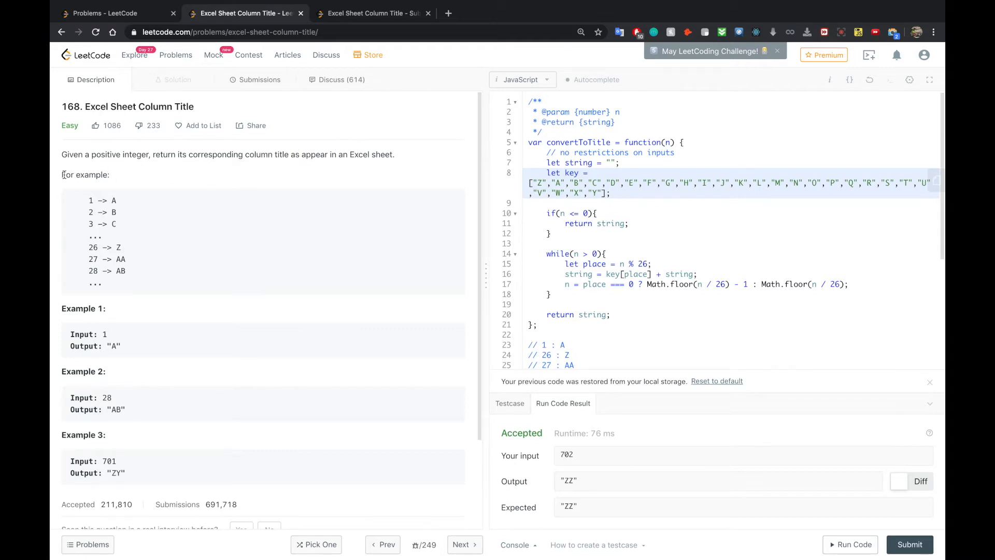
drag(89, 200, 117, 200)
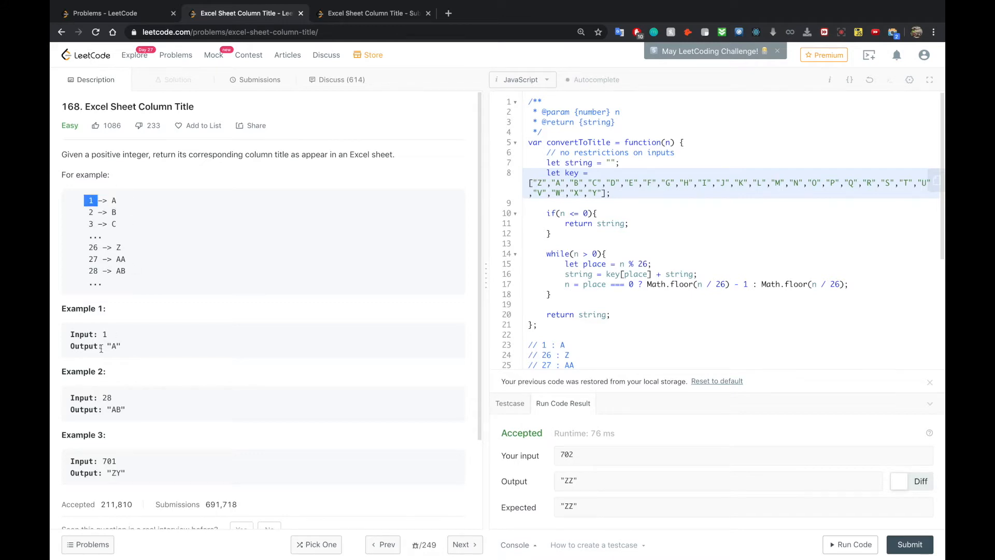
drag(100, 335, 120, 347)
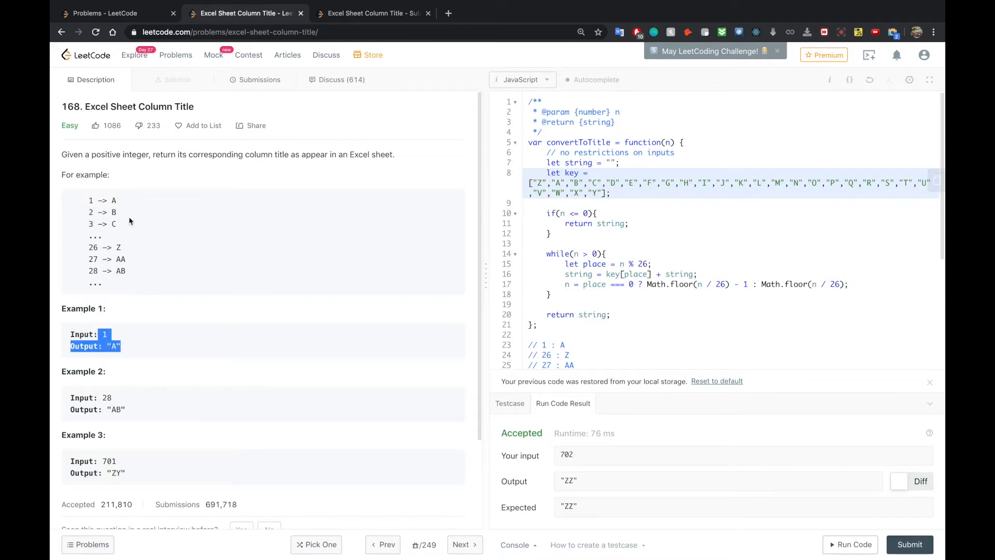
mouse_move(115, 226)
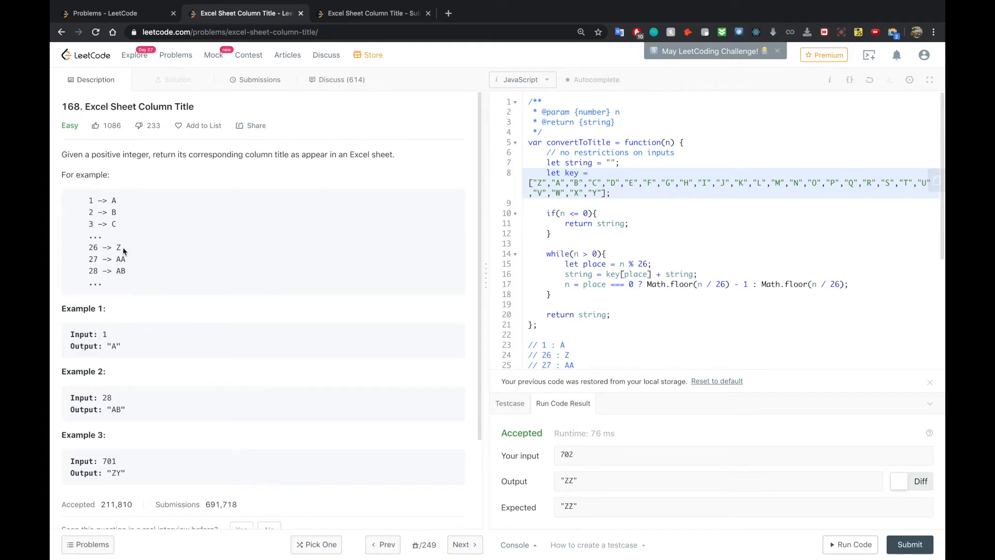
double_click(93, 259)
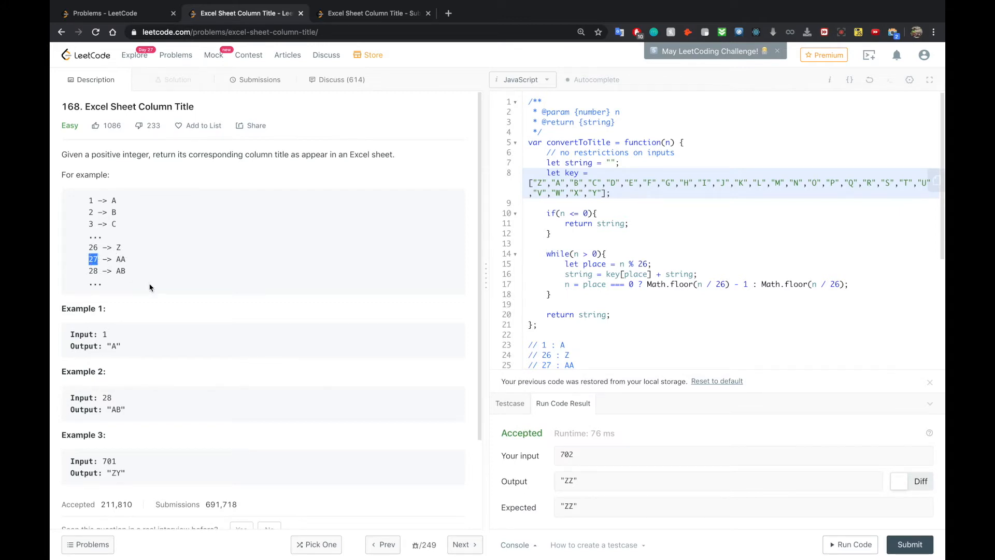
mouse_move(178, 262)
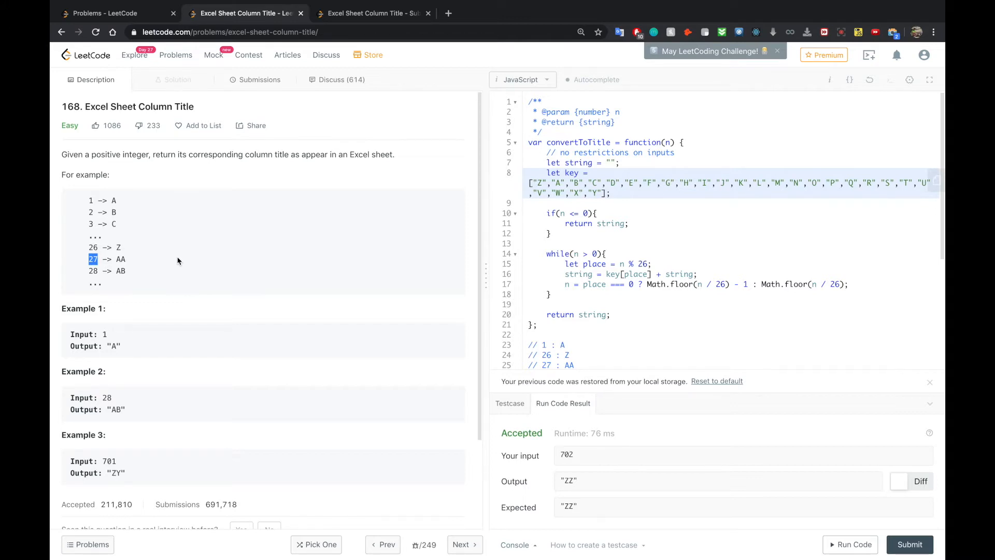
Scroll below the function to the commented example notes and point at the 53 : BA mapping.
scroll(down, 3)
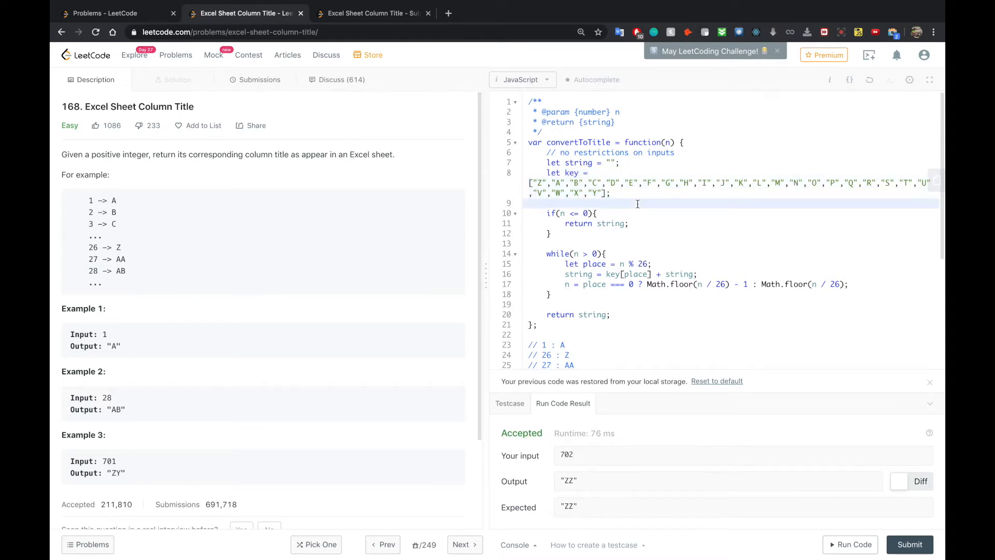
scroll(down, 3)
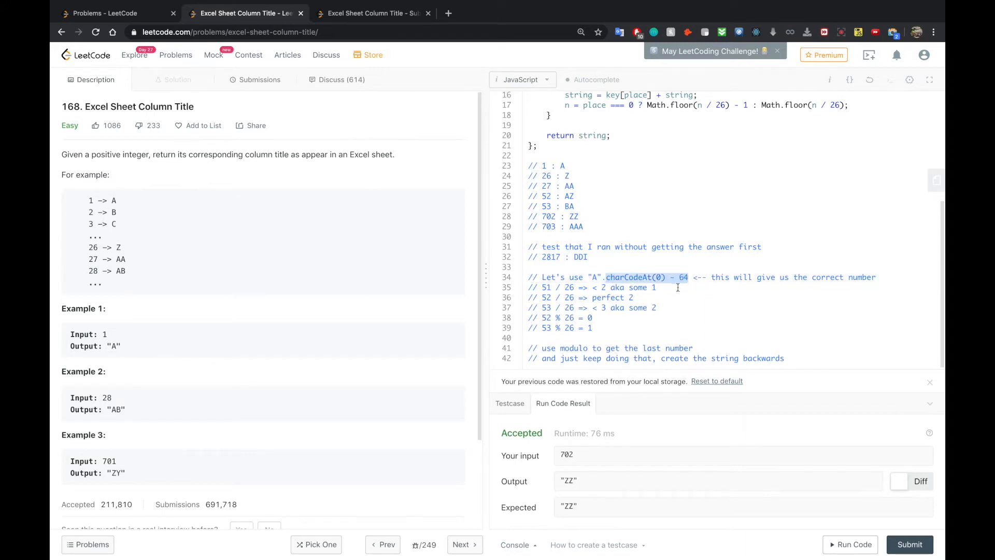
mouse_move(659, 292)
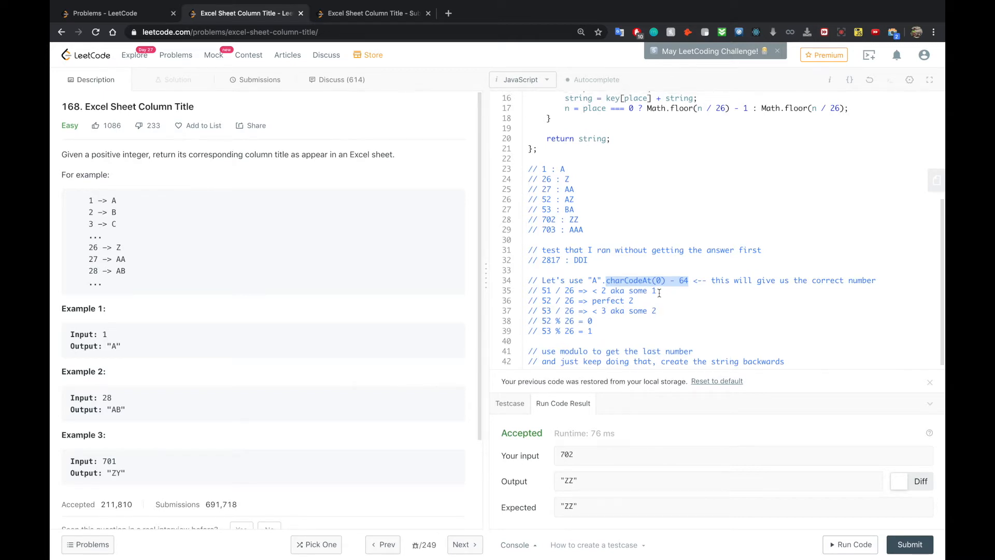
scroll(down, 3)
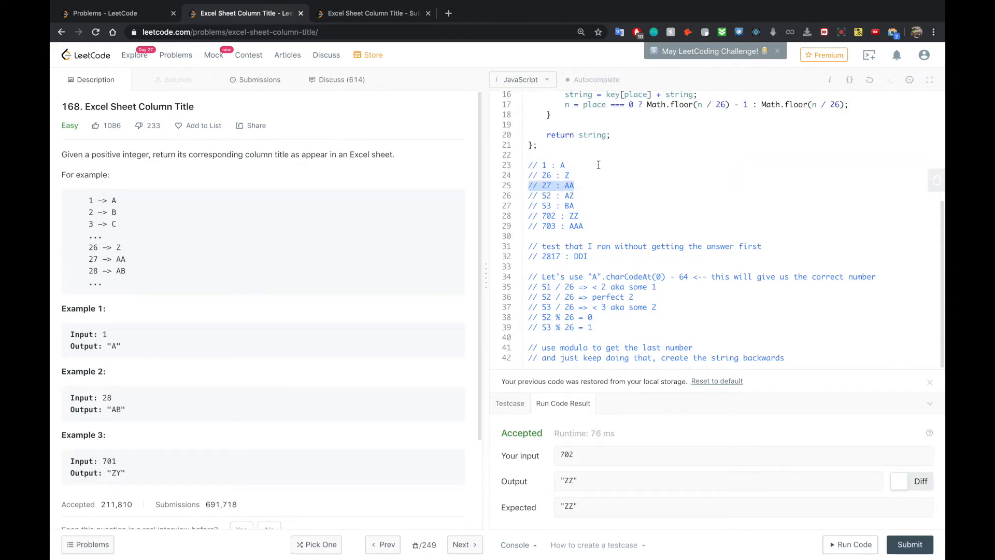
click(578, 205)
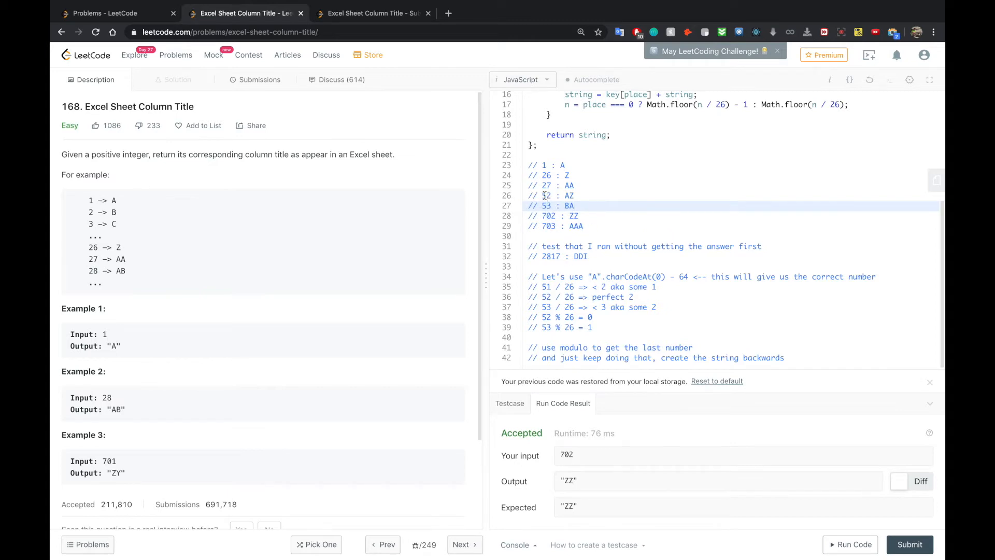
double_click(546, 195)
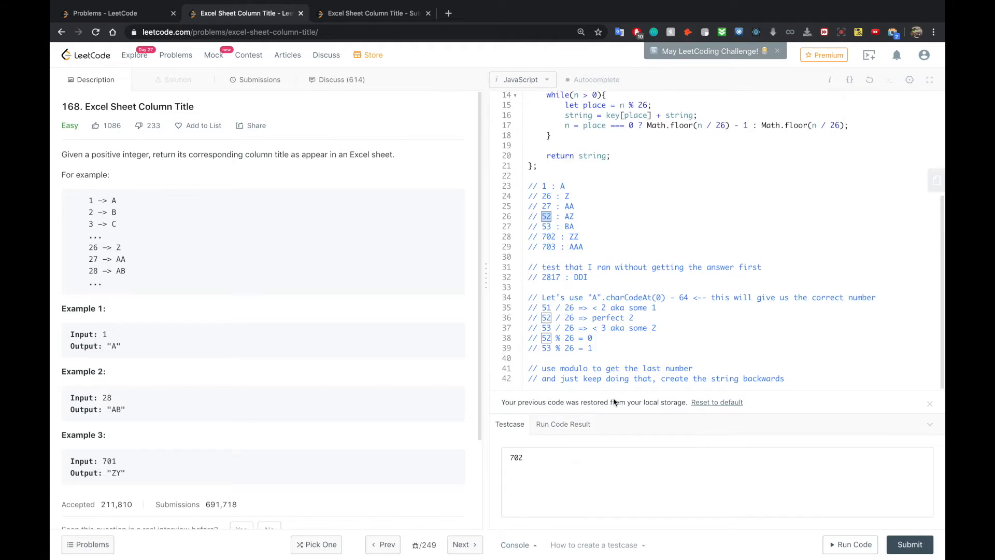
mouse_move(570, 195)
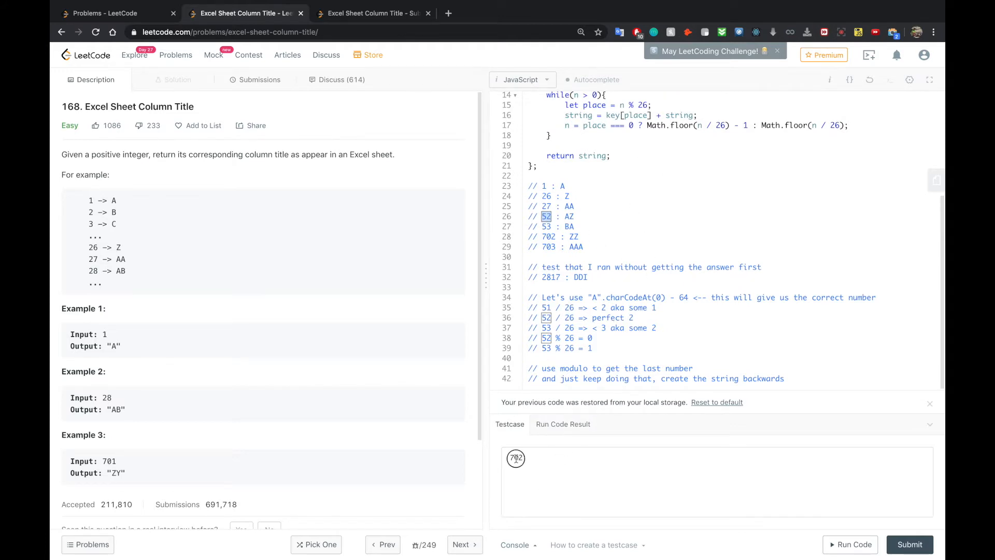
click(516, 458)
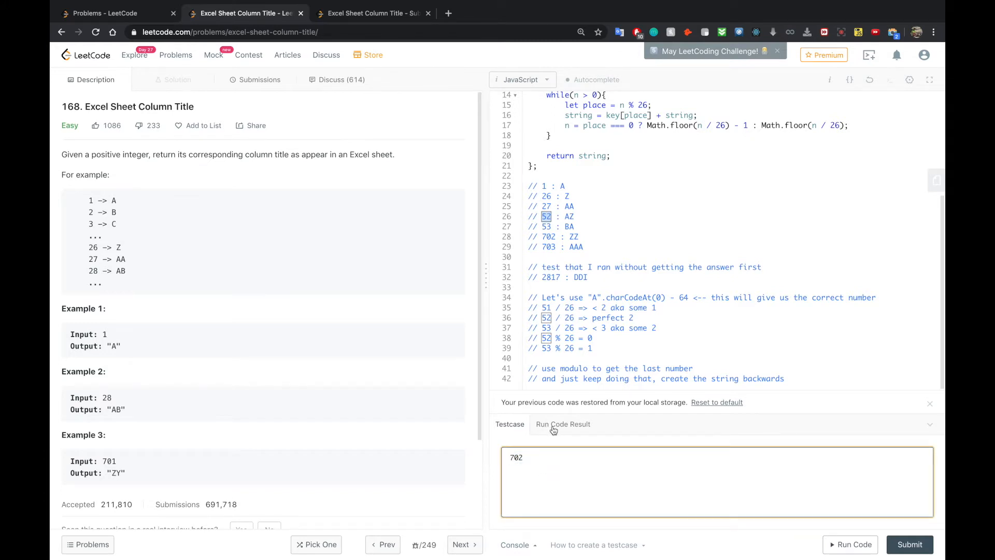
click(850, 559)
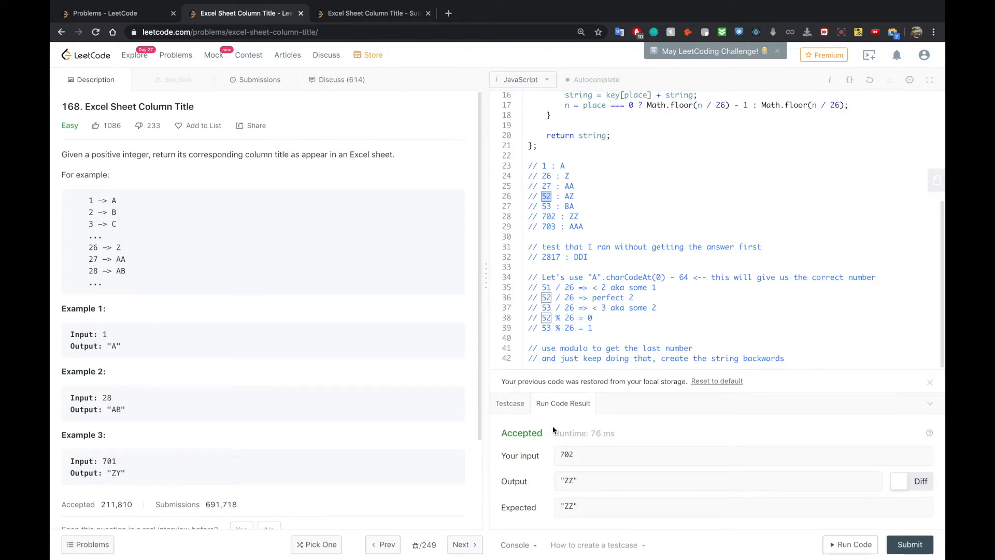
mouse_move(559, 267)
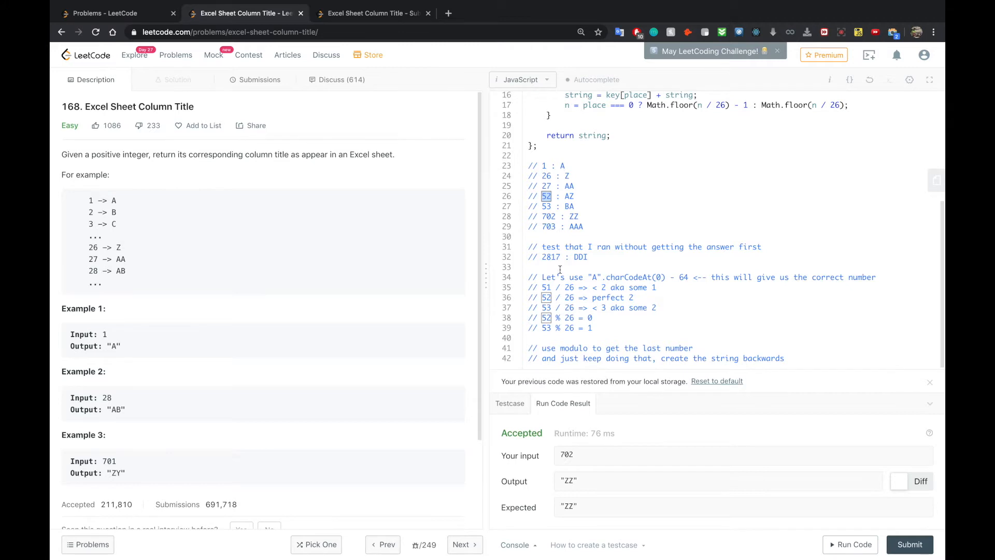
Mark the DDI result of the 2817 test note, then return focus to the editor.
double_click(552, 257)
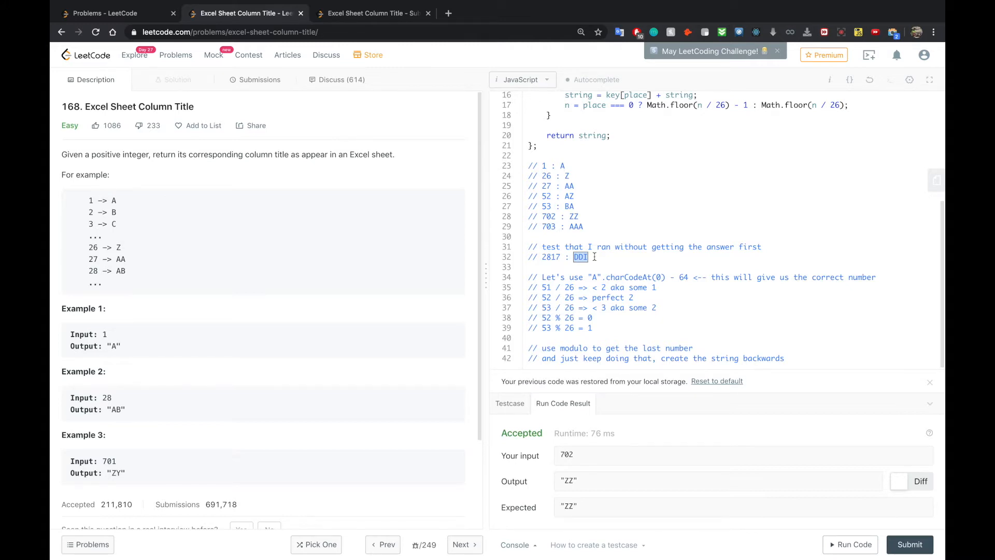
click(571, 257)
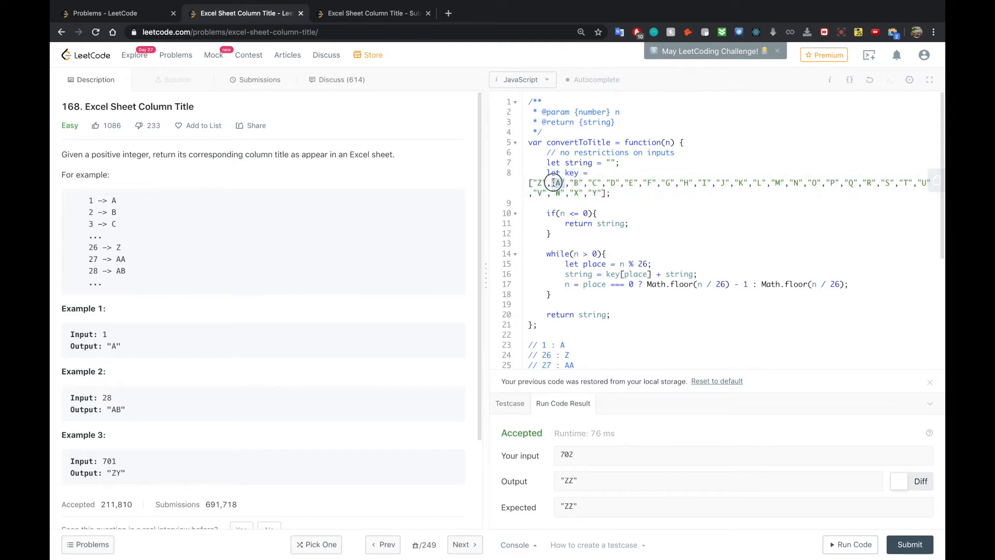
double_click(557, 184)
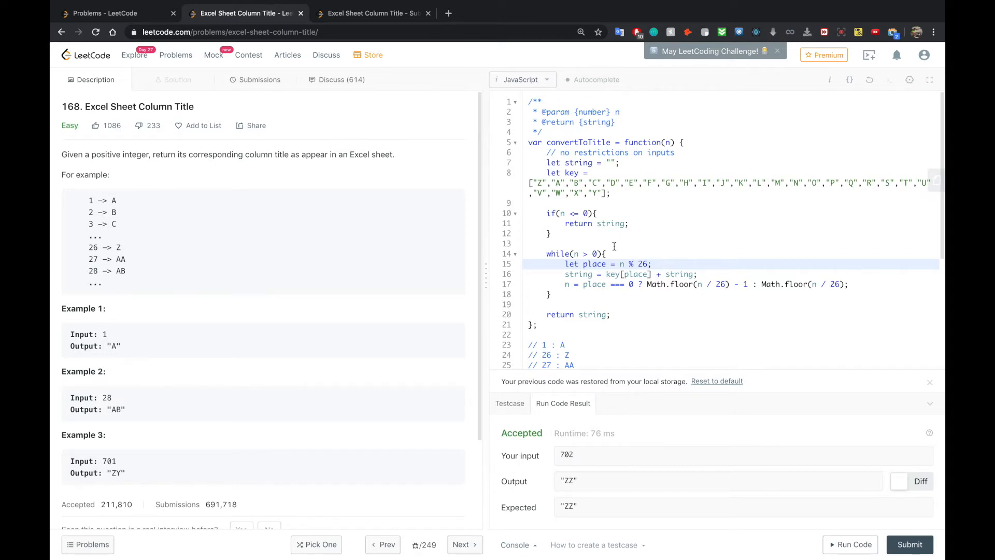
click(543, 182)
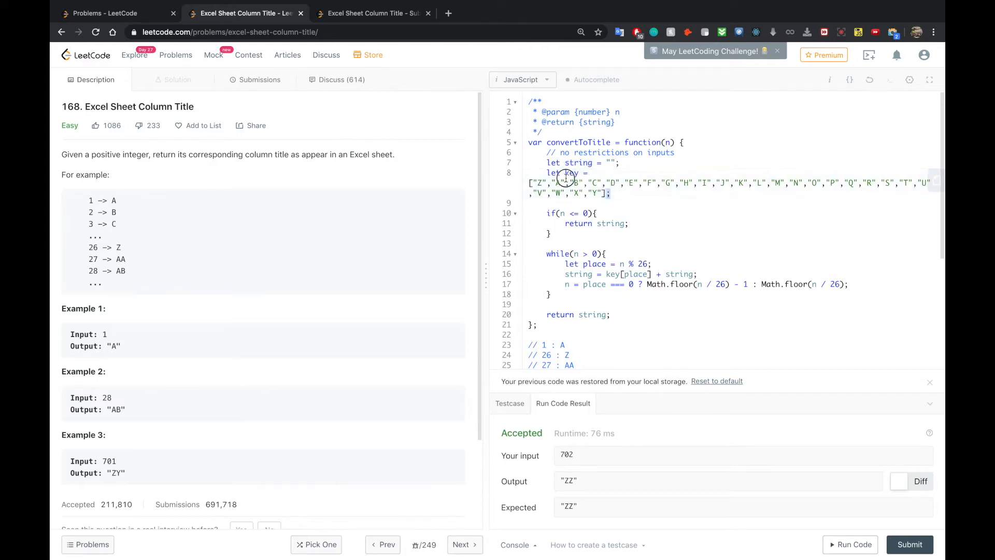
drag(547, 172, 618, 194)
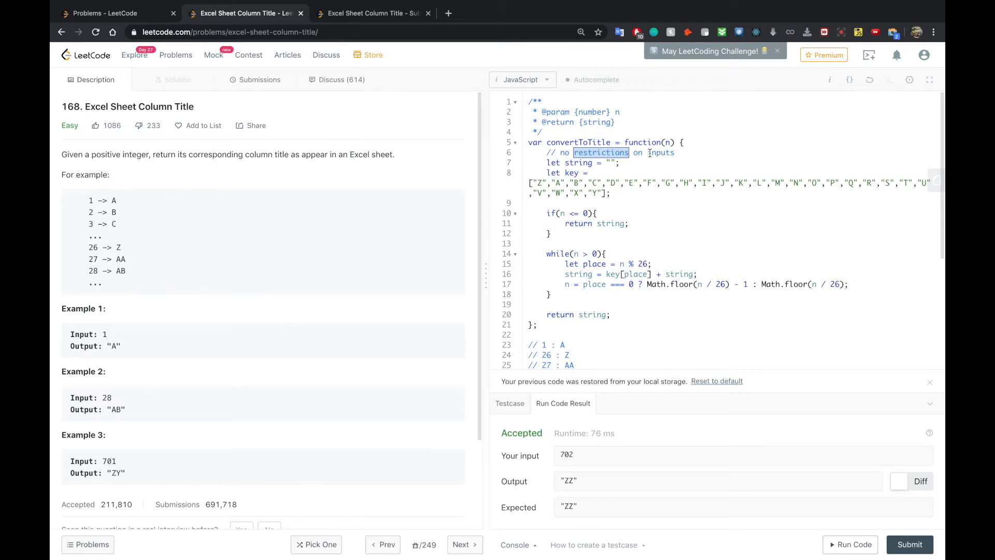
mouse_move(571, 231)
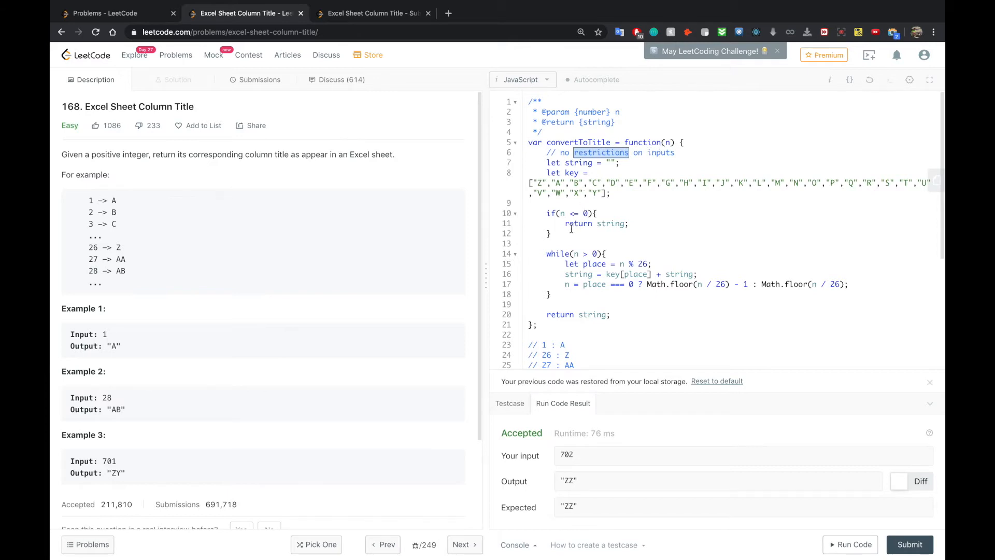
mouse_move(305, 282)
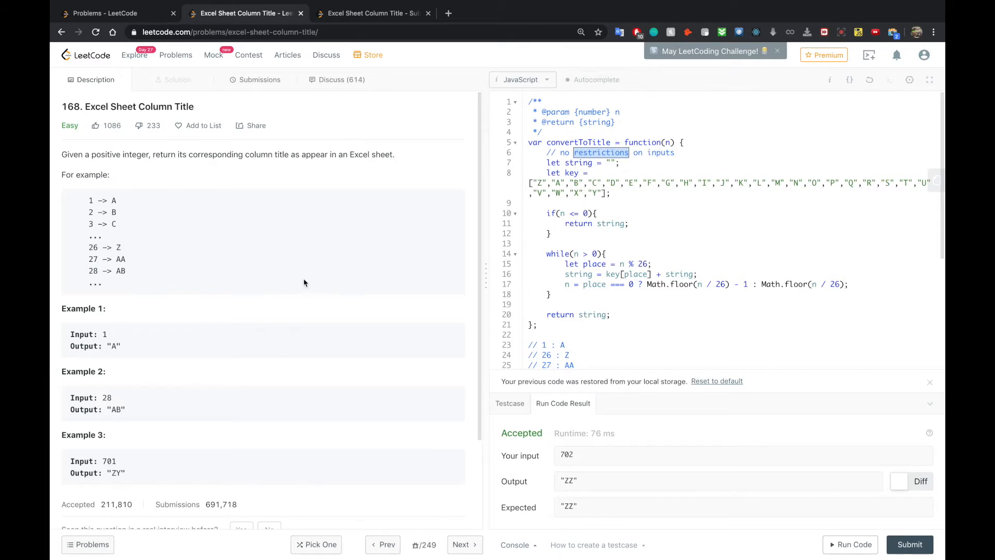
mouse_move(199, 310)
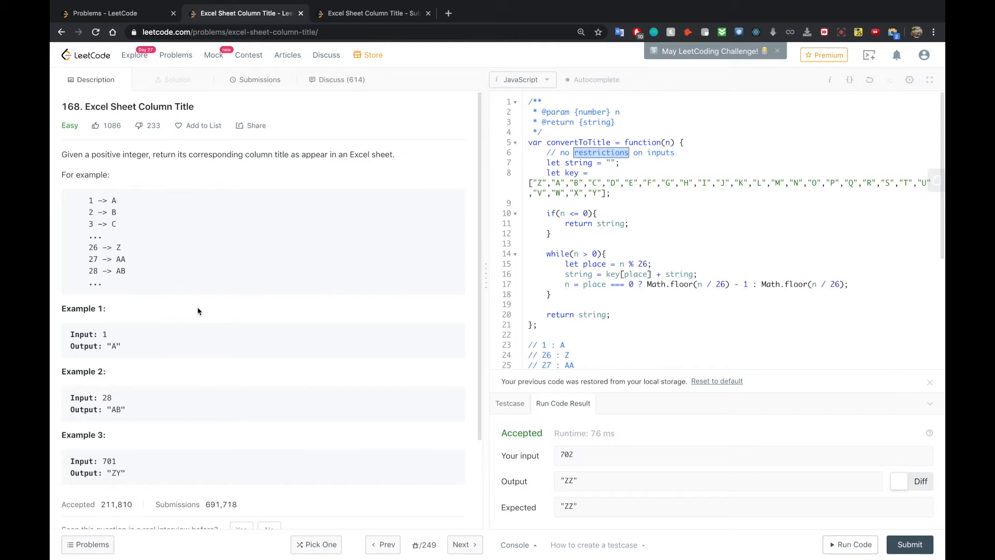
scroll(down, 3)
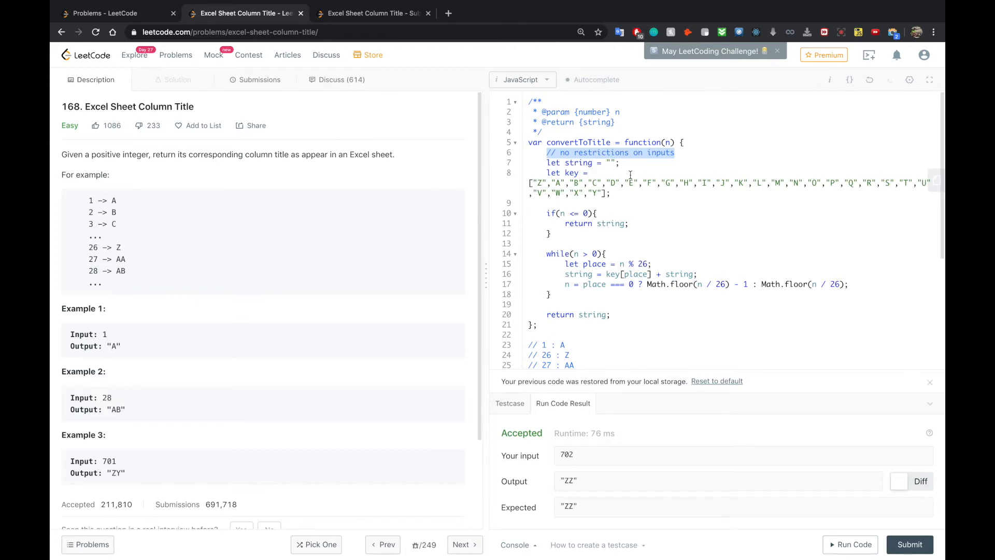
click(571, 233)
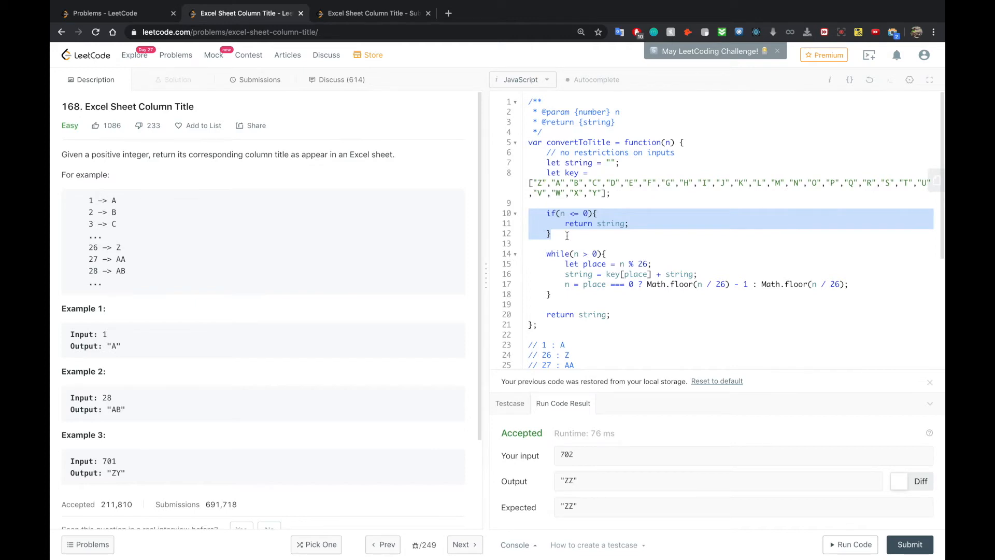
double_click(609, 224)
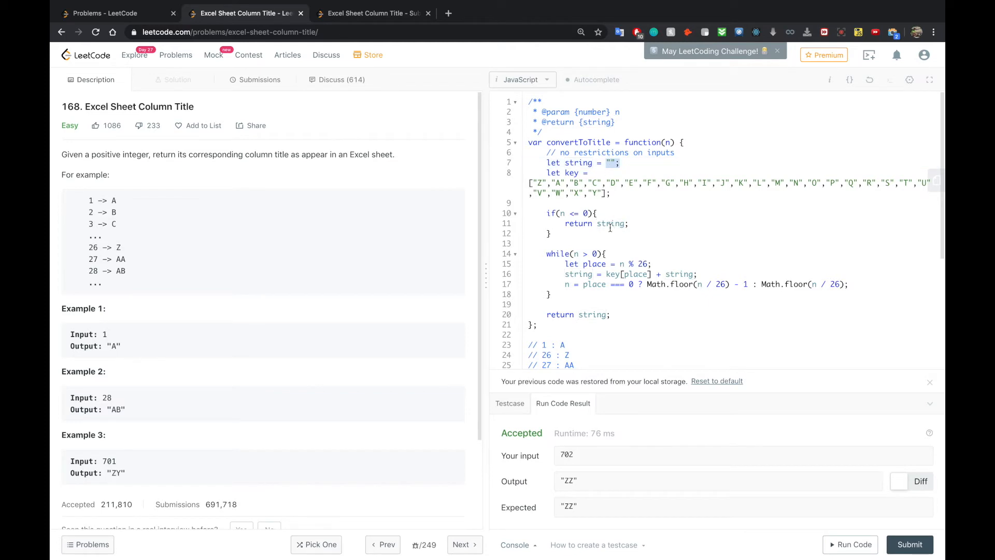
click(591, 236)
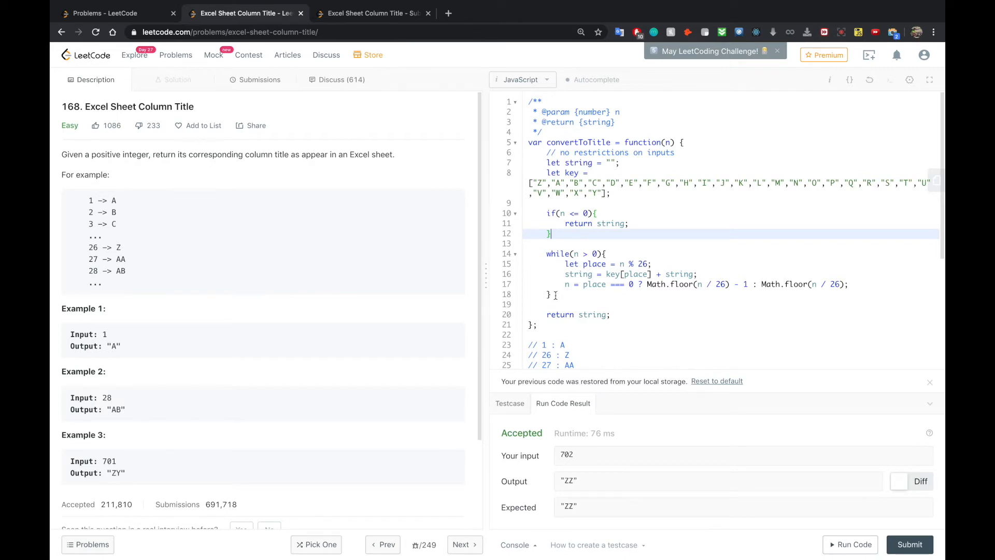
scroll(down, 3)
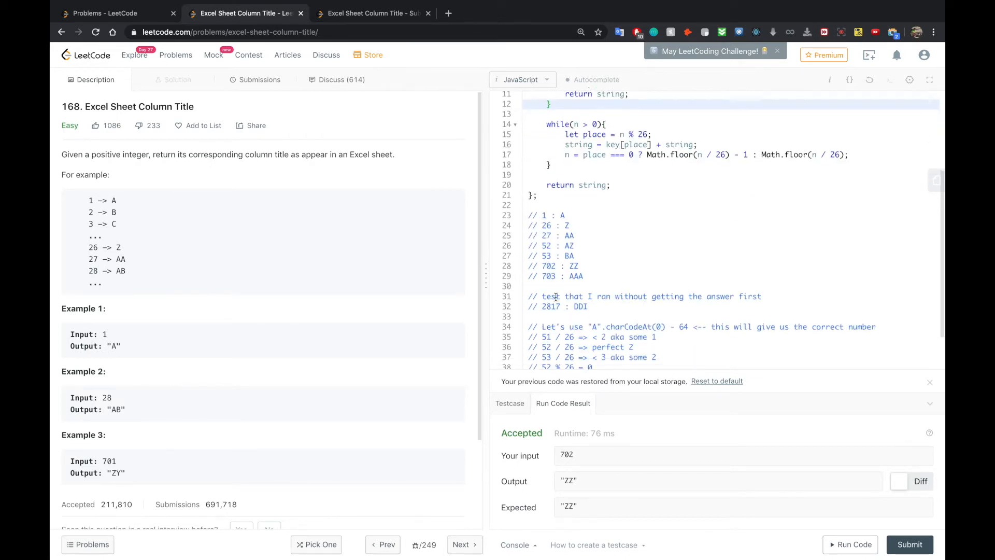
scroll(down, 3)
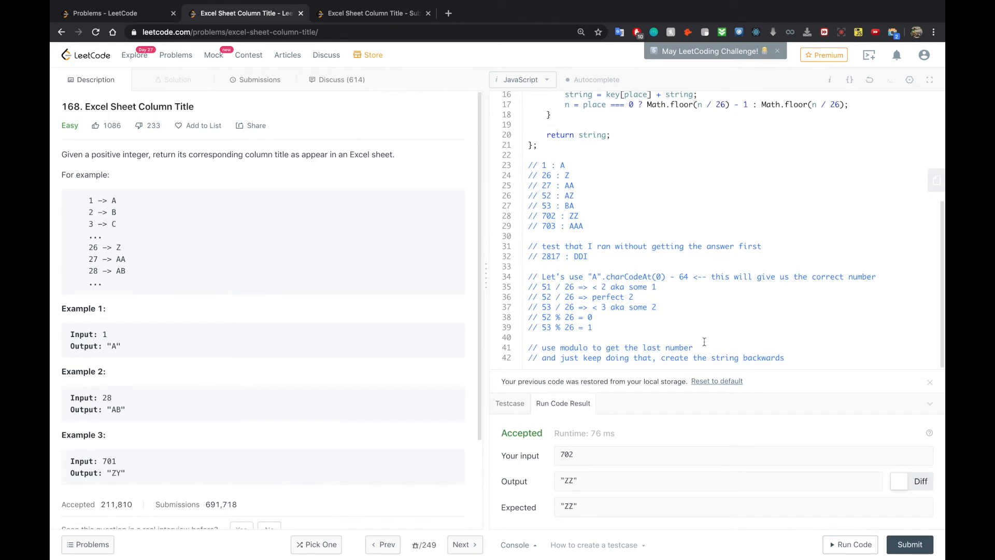
mouse_move(605, 348)
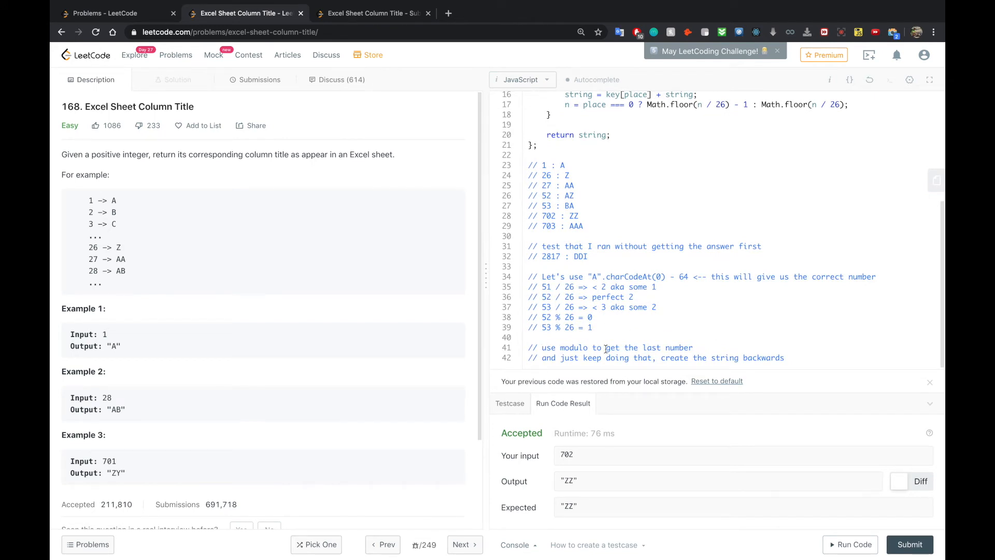
mouse_move(659, 347)
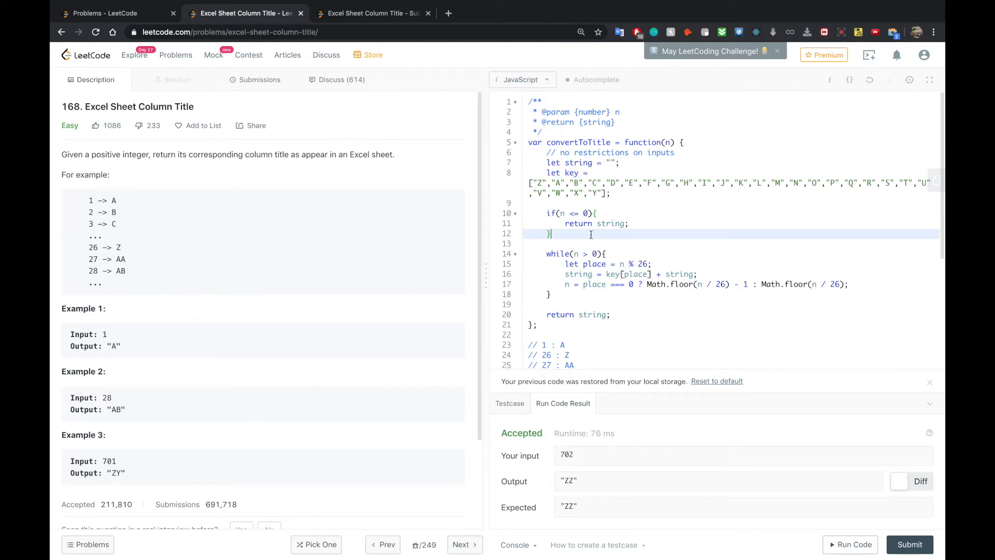
scroll(down, 3)
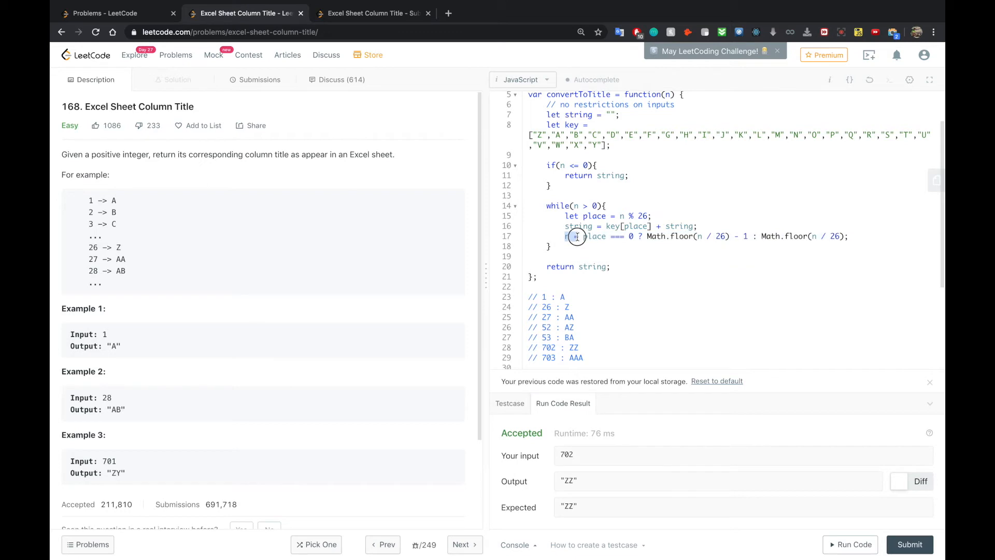
click(576, 236)
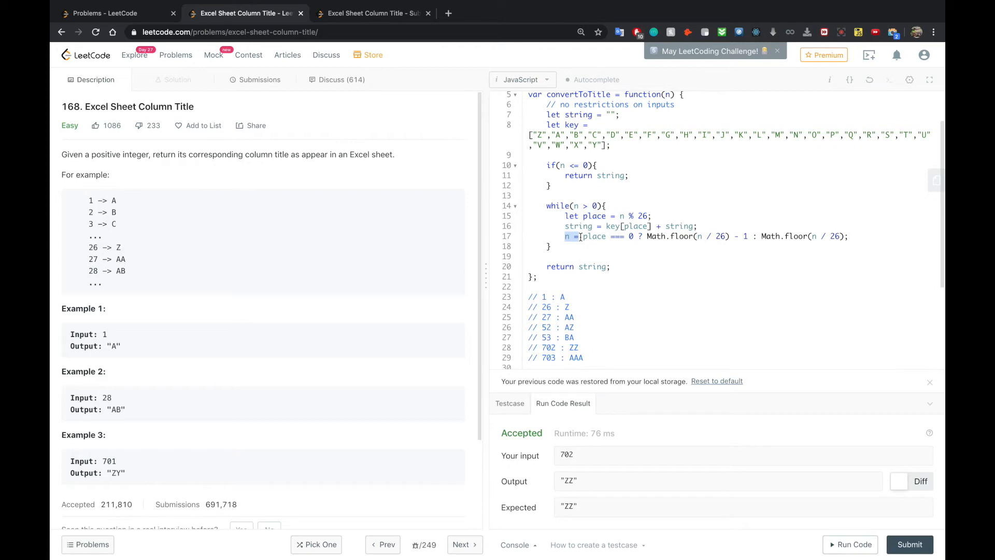
click(580, 237)
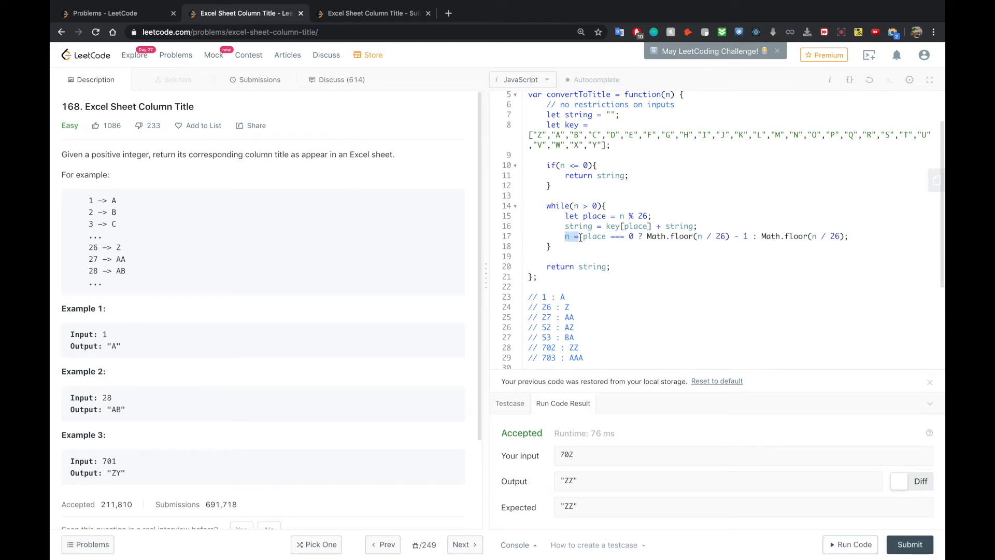
mouse_move(574, 236)
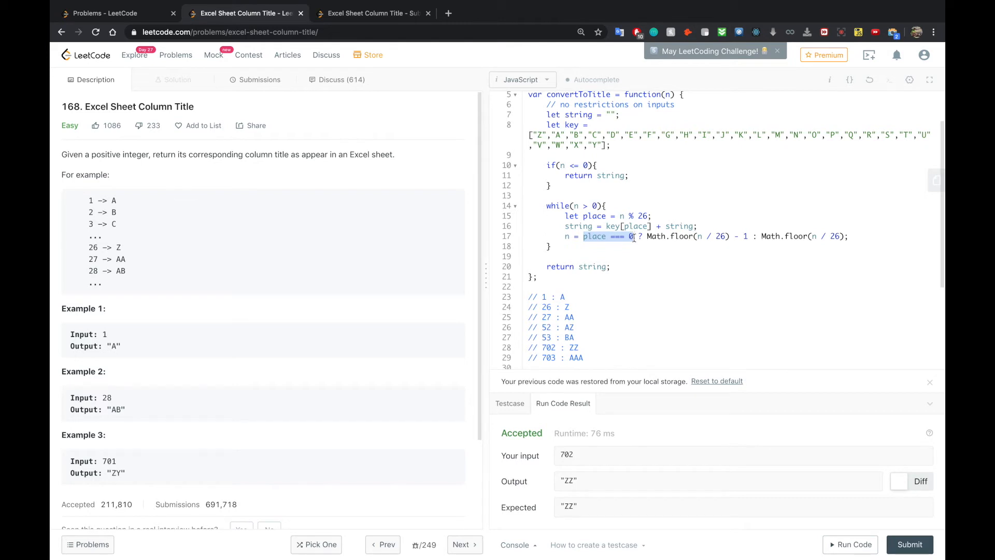
click(646, 237)
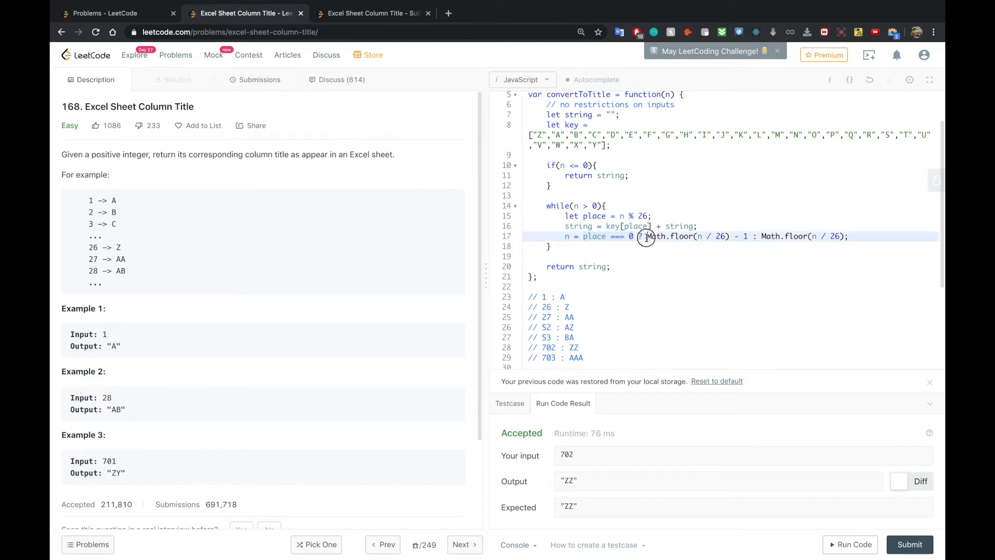
drag(646, 236, 750, 236)
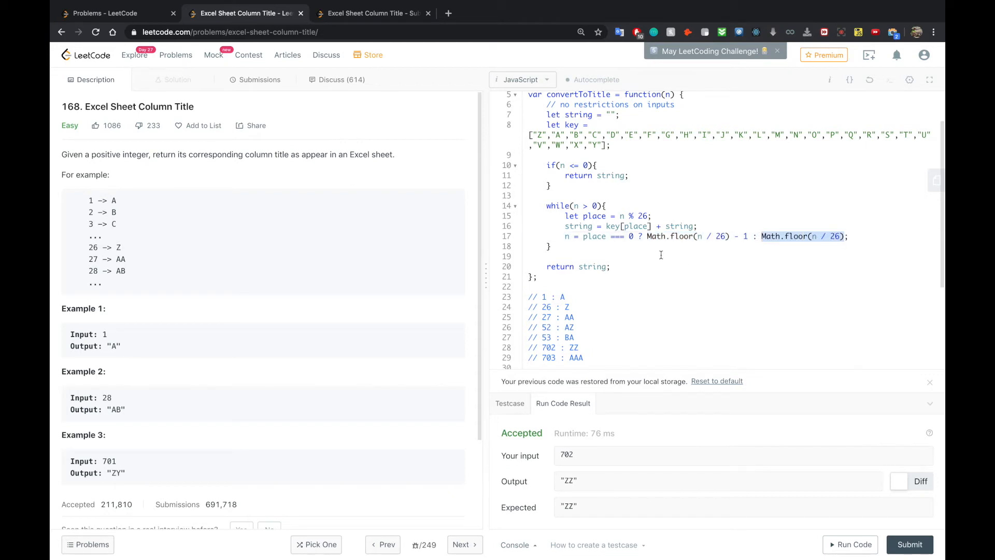
mouse_move(635, 226)
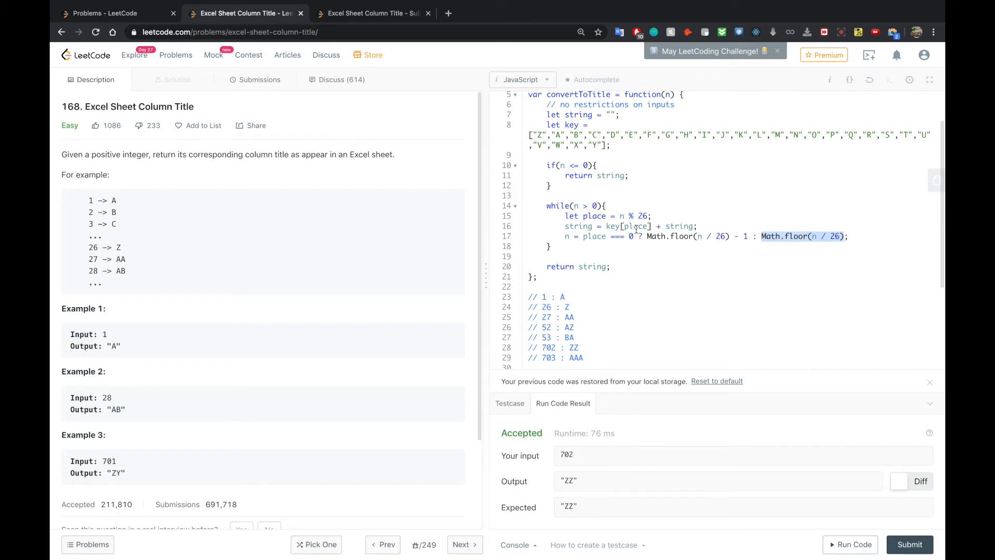
mouse_move(583, 238)
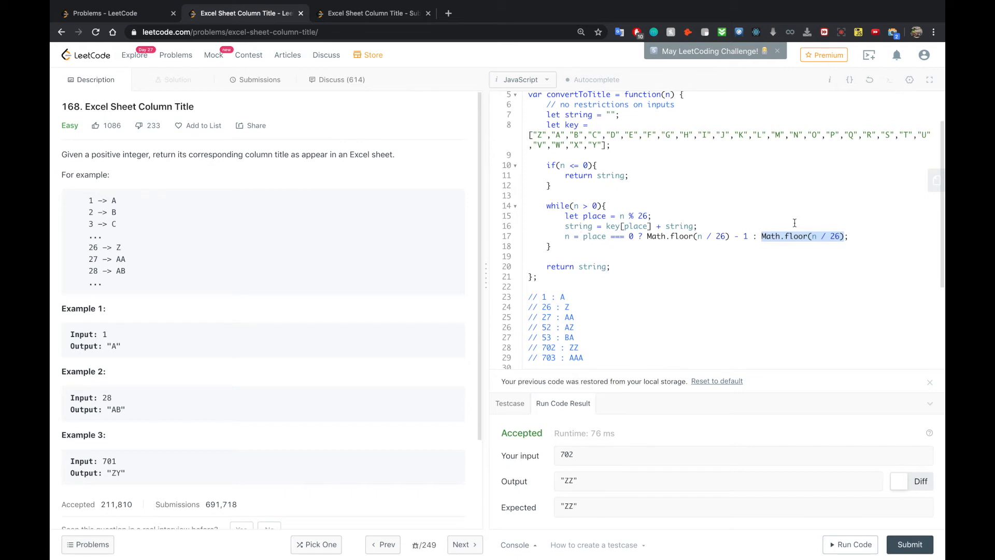
mouse_move(815, 237)
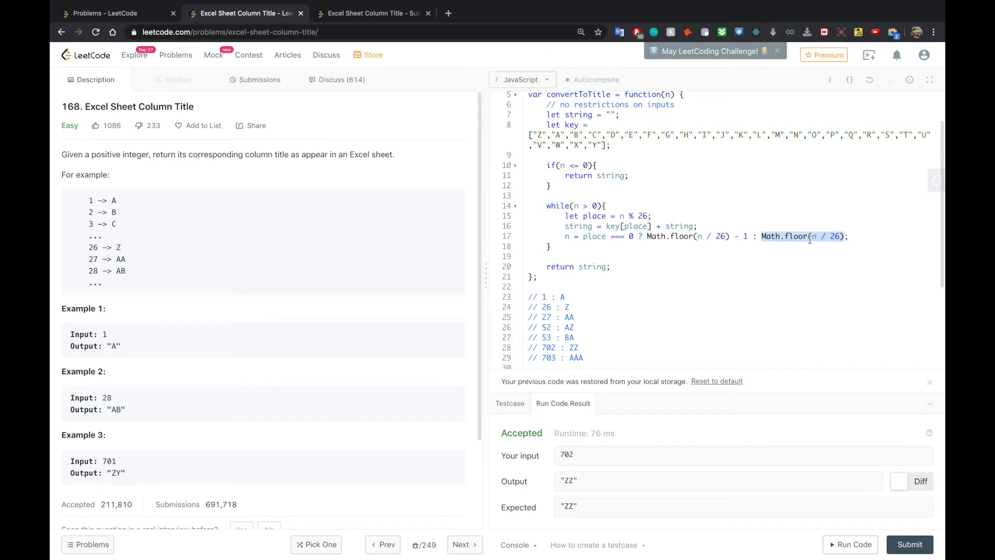
mouse_move(817, 236)
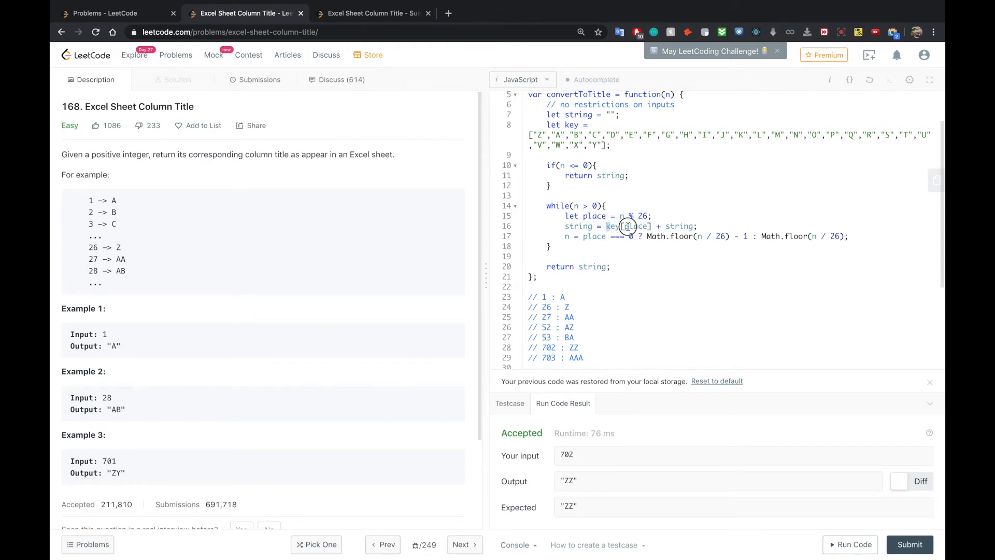
double_click(628, 226)
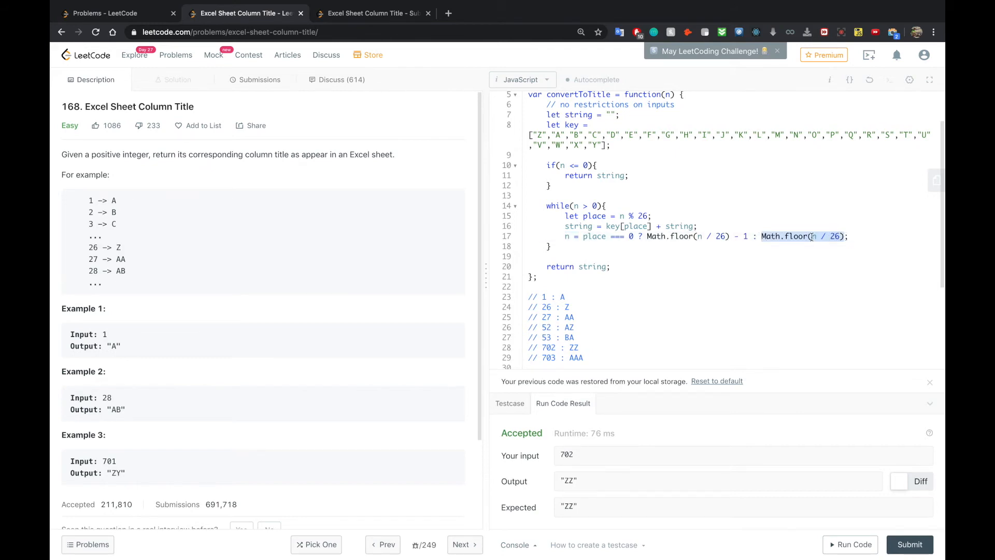
mouse_move(840, 240)
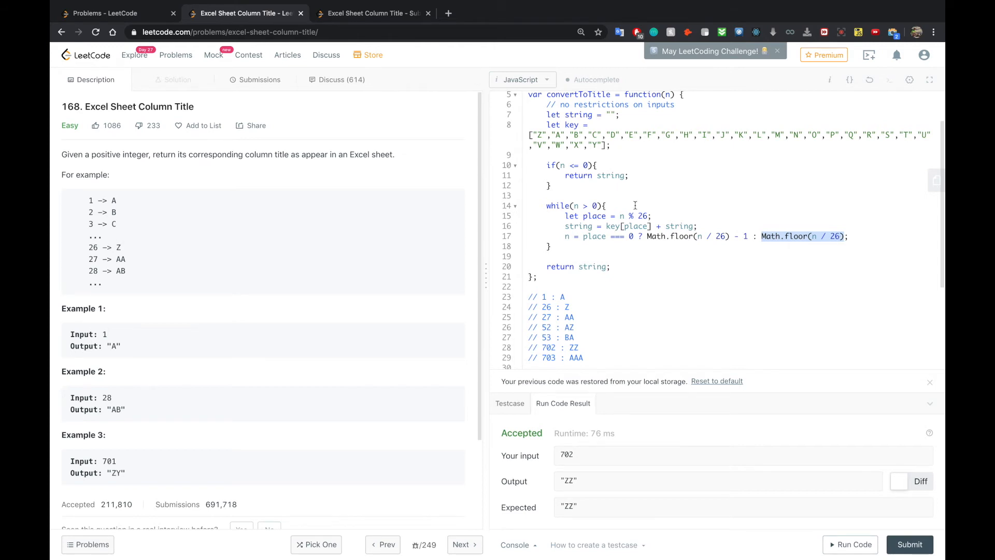
mouse_move(806, 247)
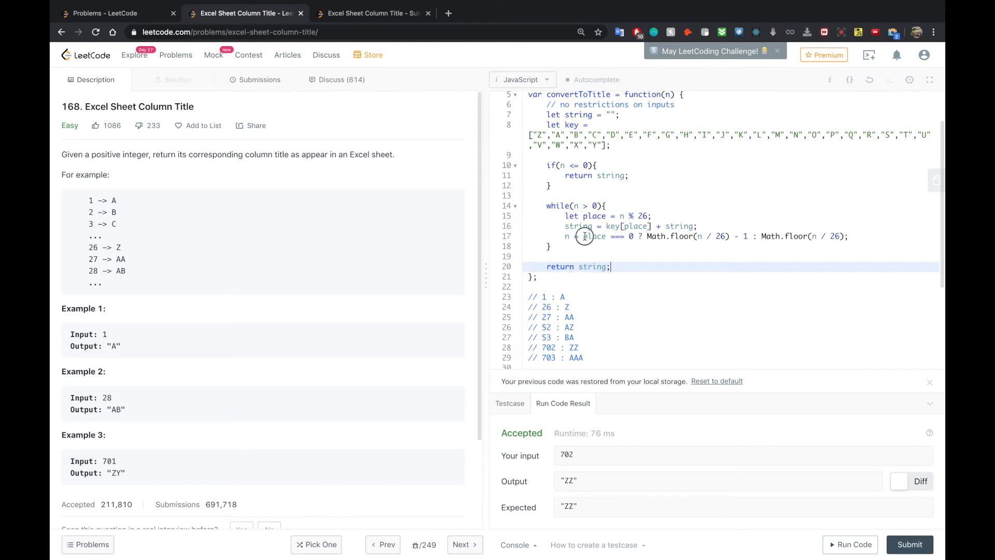
drag(582, 237, 848, 237)
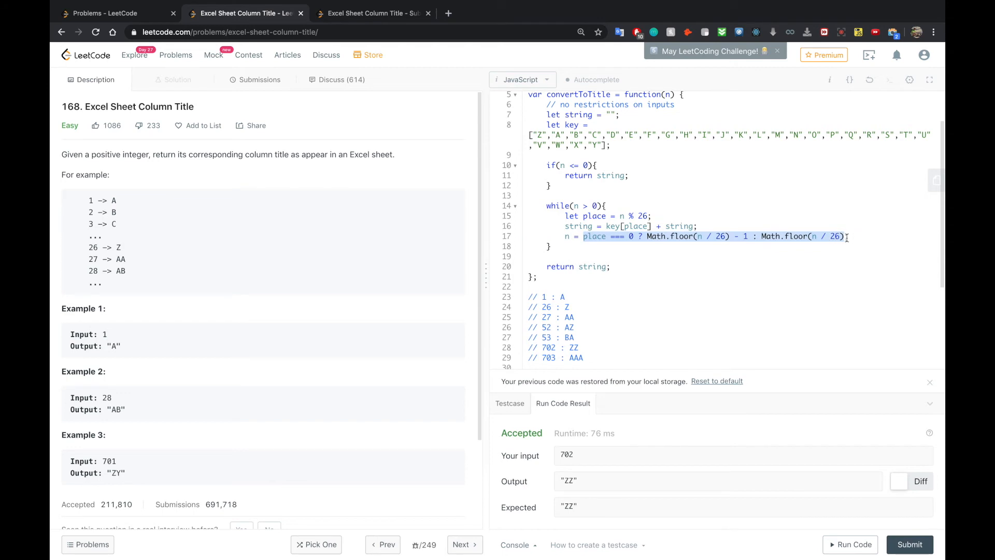
click(670, 236)
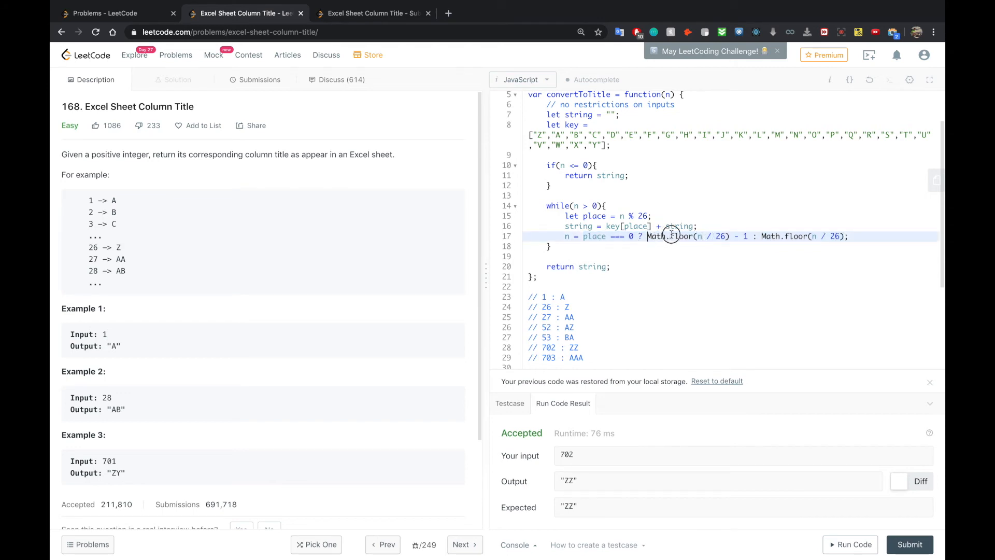
drag(647, 235, 747, 236)
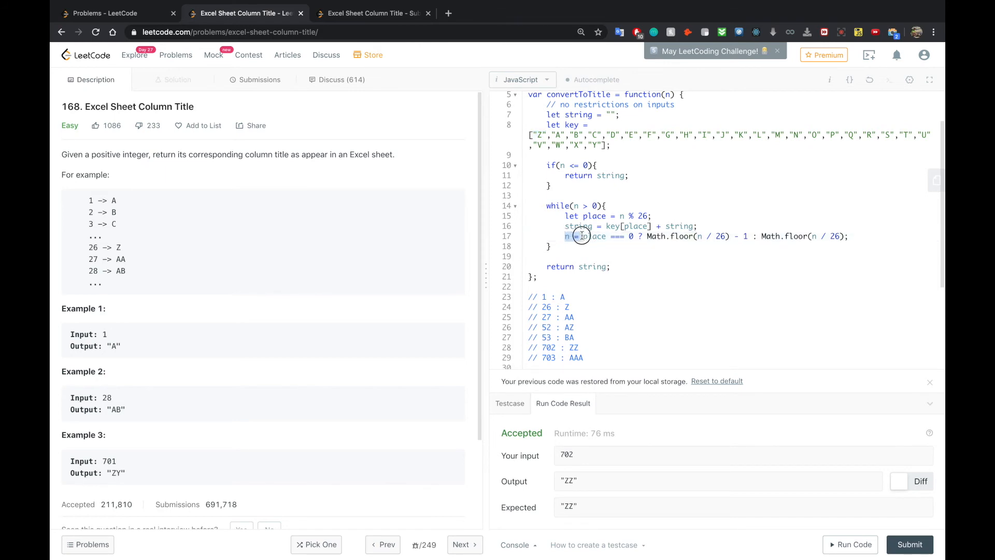
double_click(594, 236)
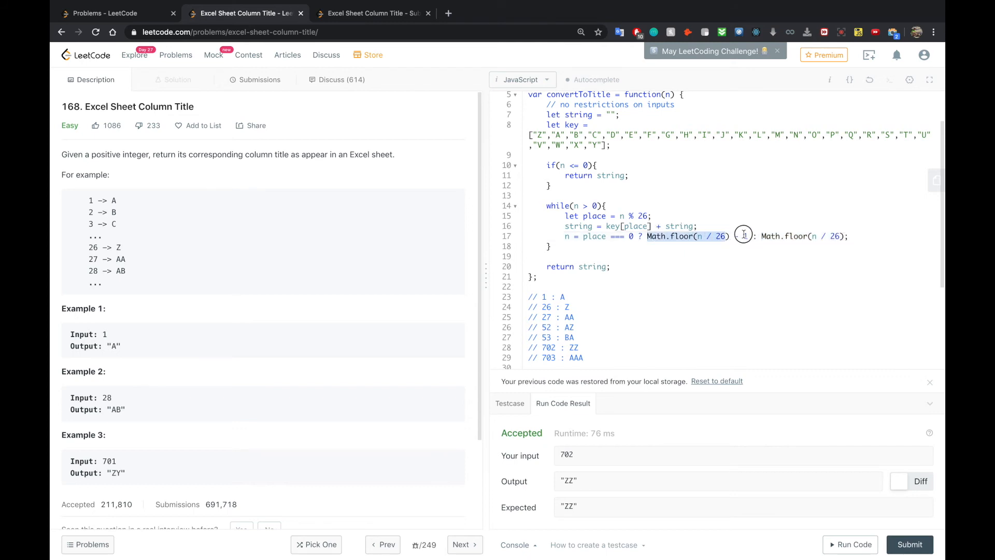
text(- 1)
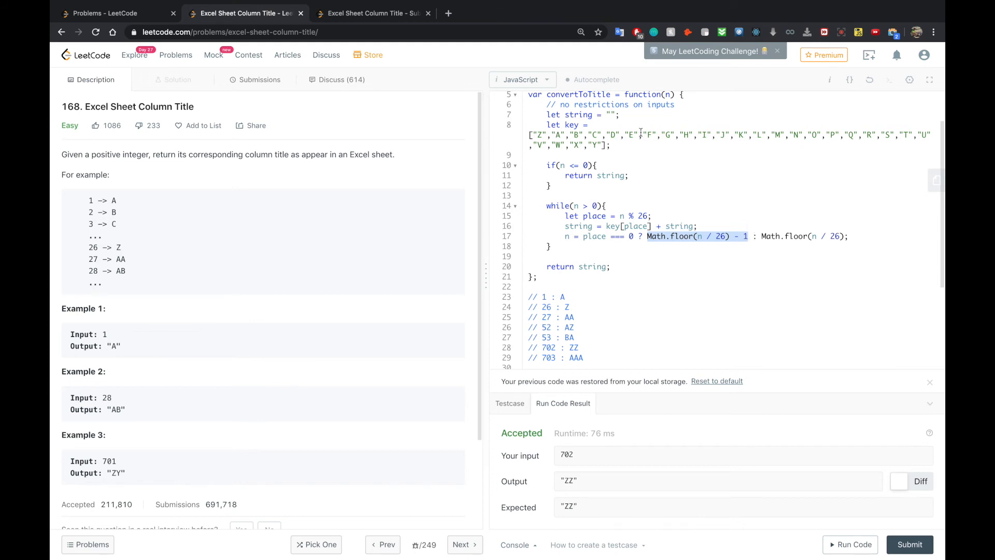
mouse_move(630, 283)
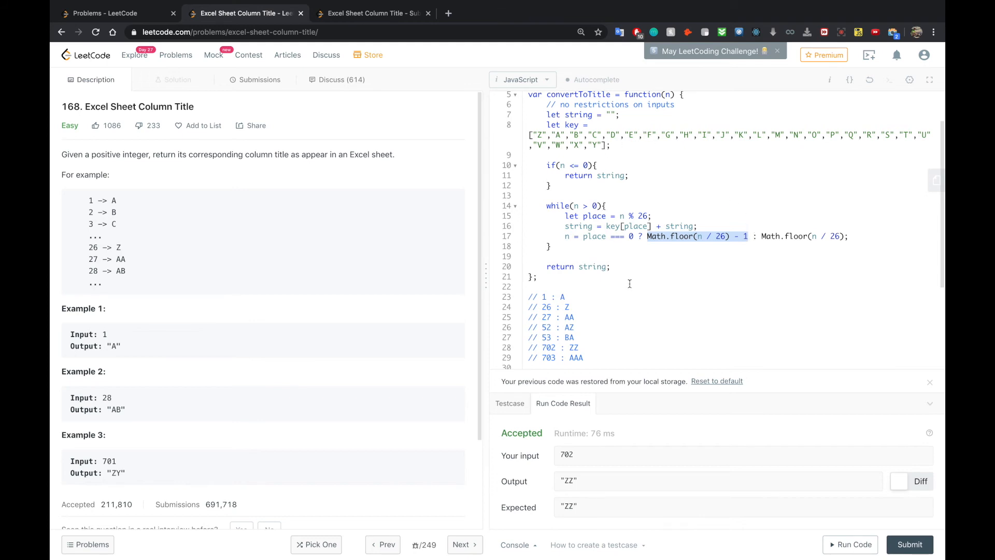
mouse_move(606, 270)
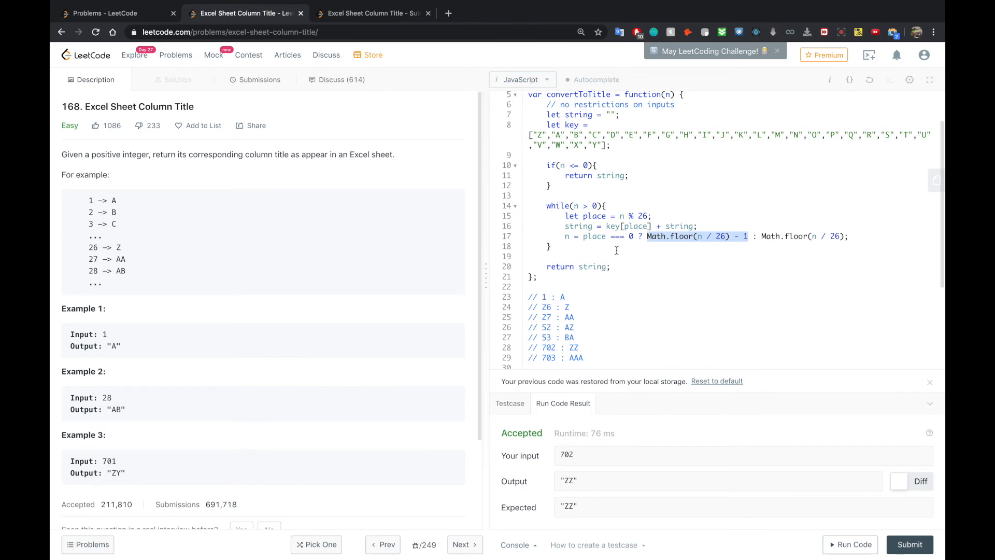
mouse_move(628, 265)
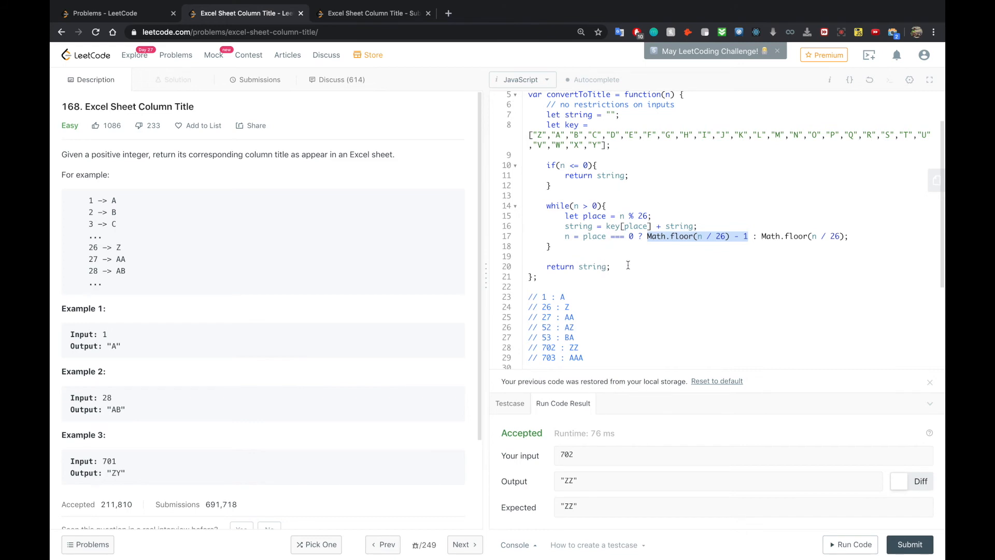
mouse_move(595, 331)
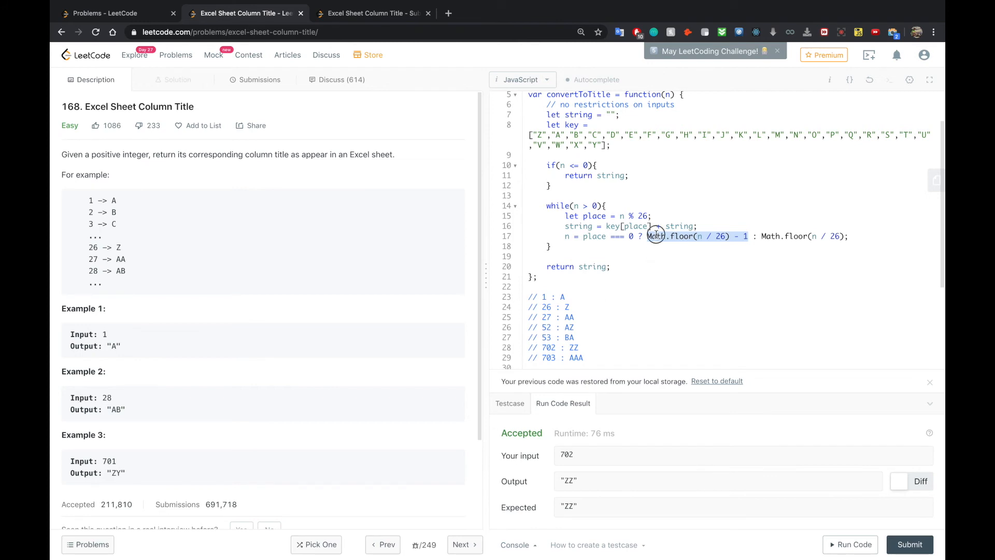
drag(647, 236, 745, 235)
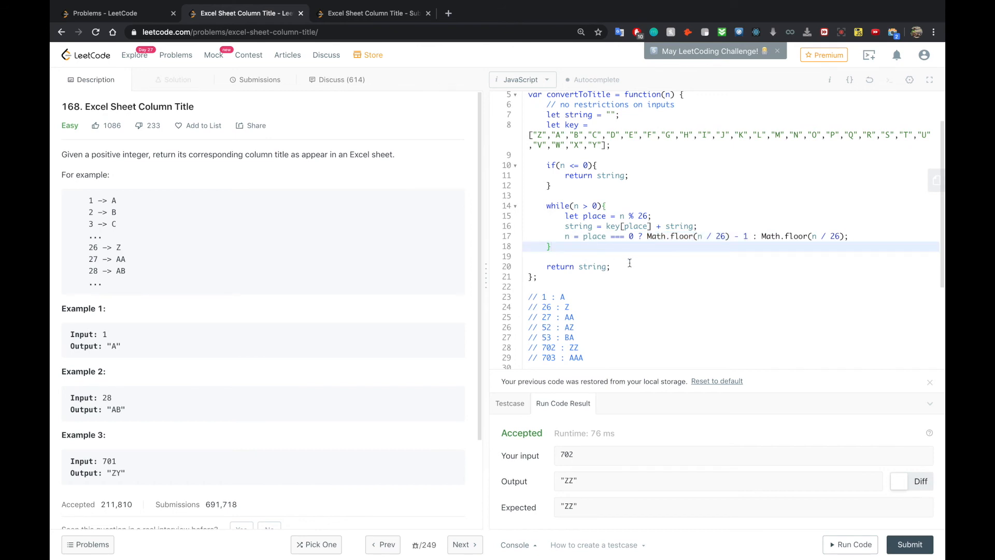
scroll(down, 3)
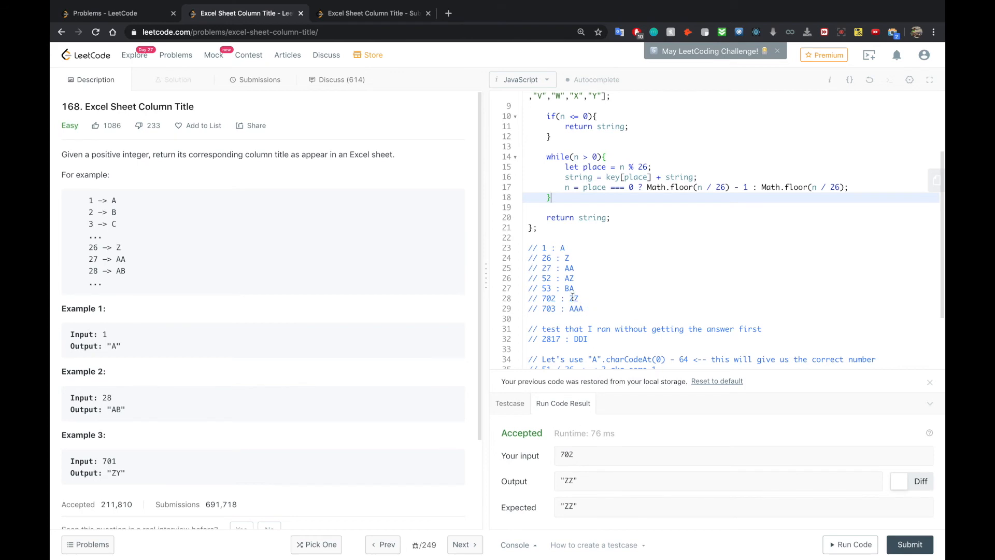
scroll(up, 3)
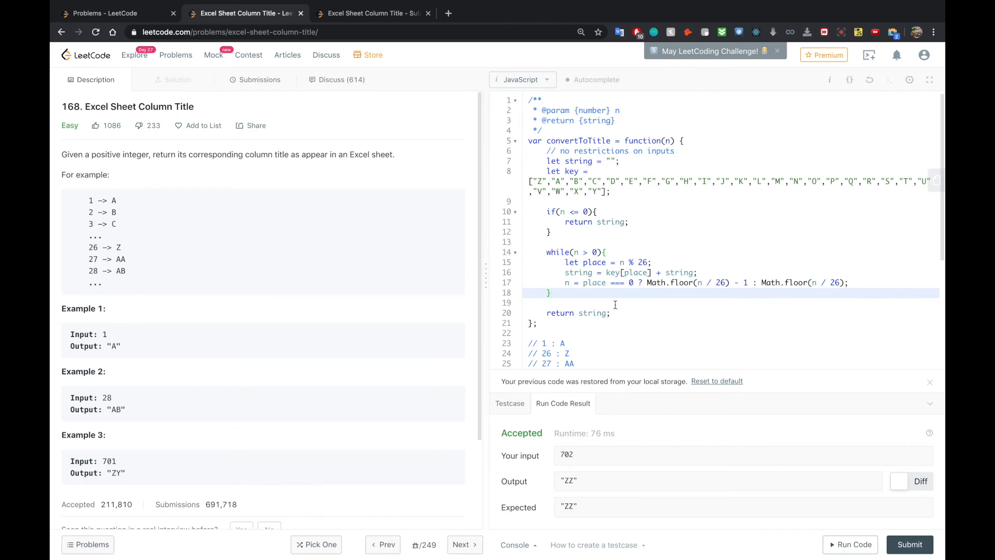
scroll(down, 3)
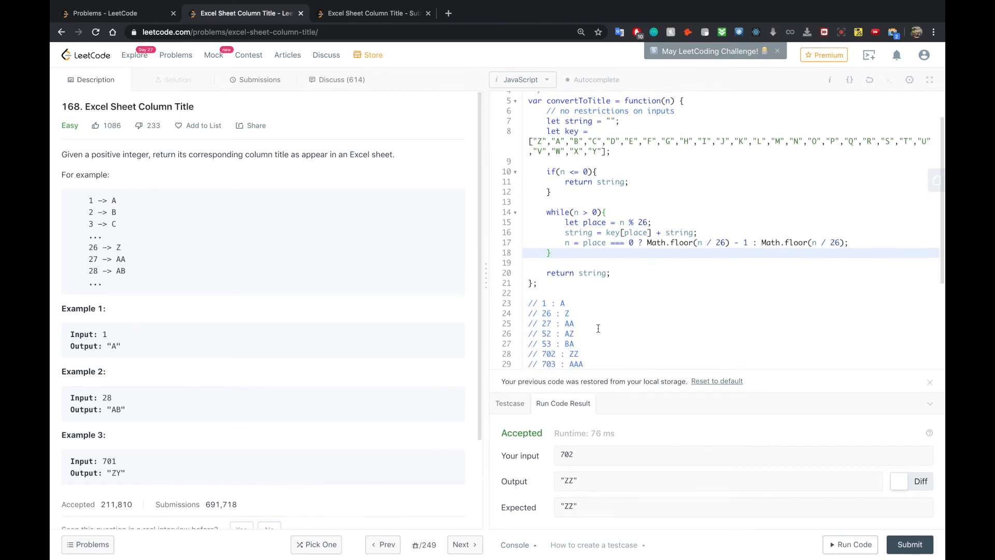
double_click(549, 349)
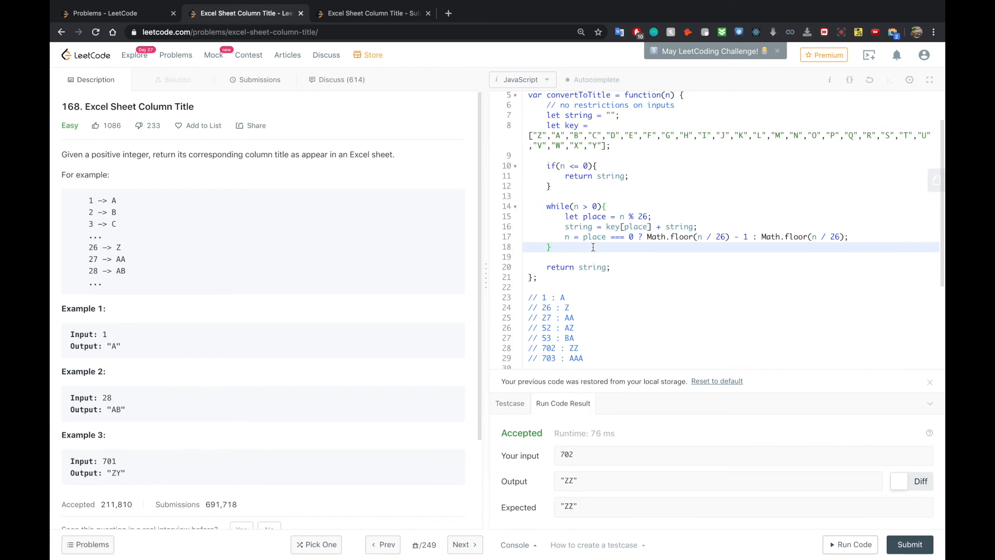
Show the Submissions history with its accepted runs, runtimes and memory usage.
click(259, 78)
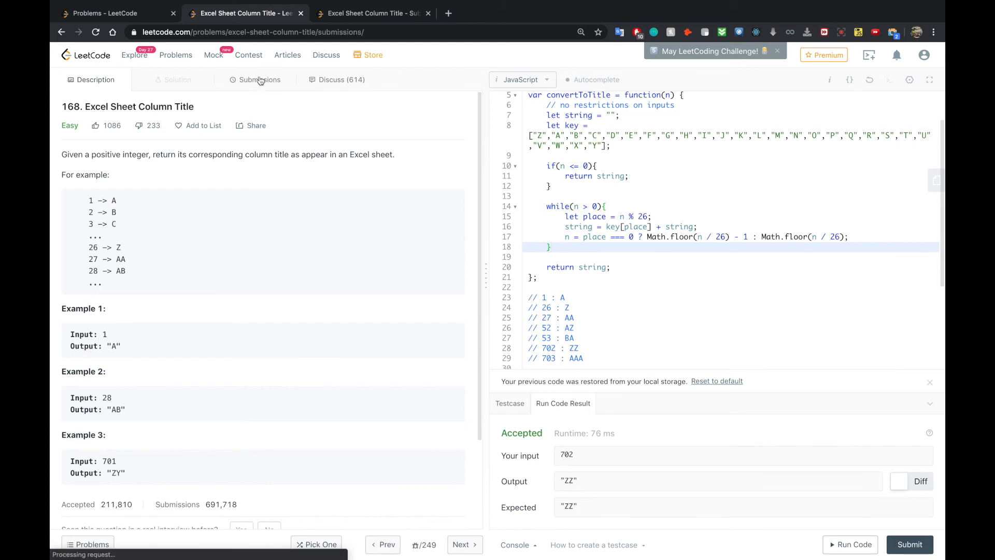
click(259, 79)
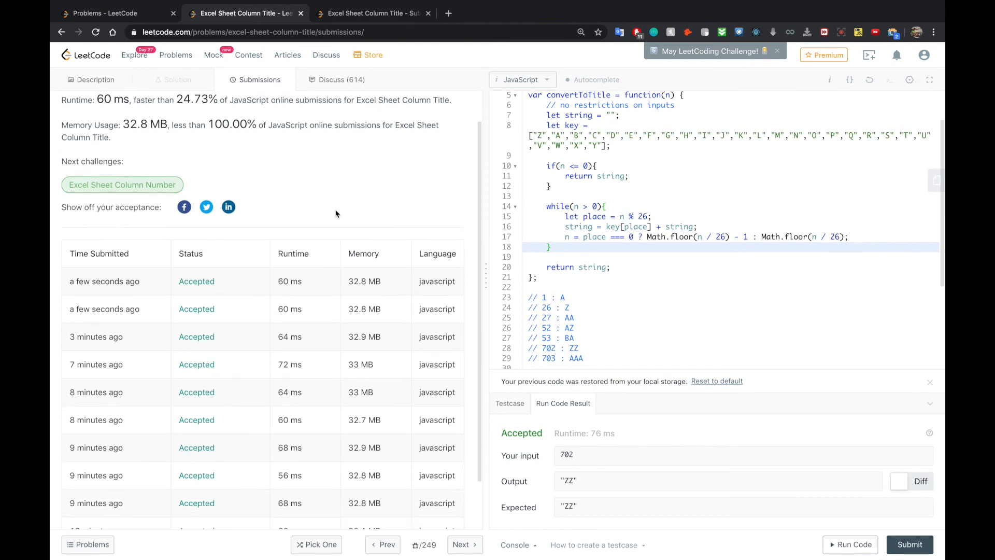
scroll(down, 3)
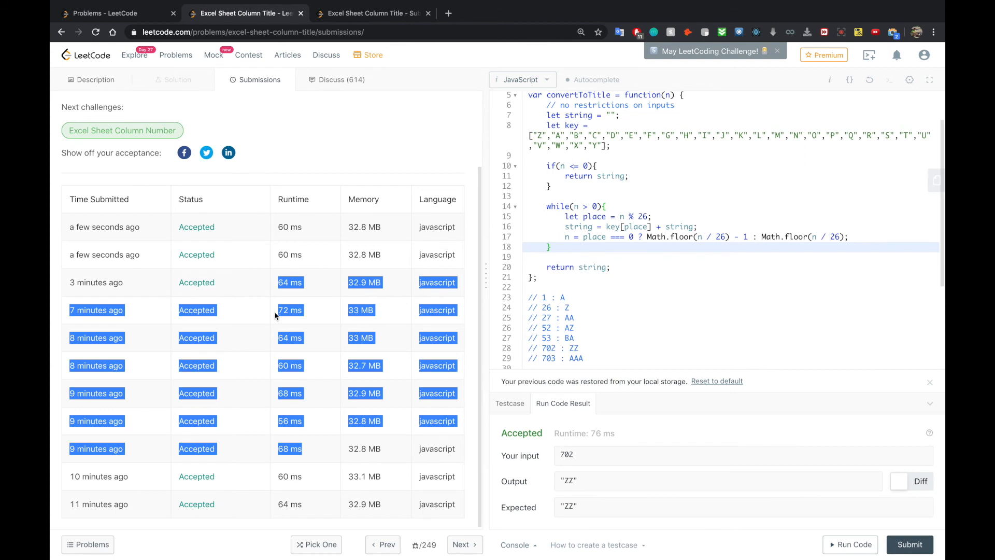
mouse_move(322, 424)
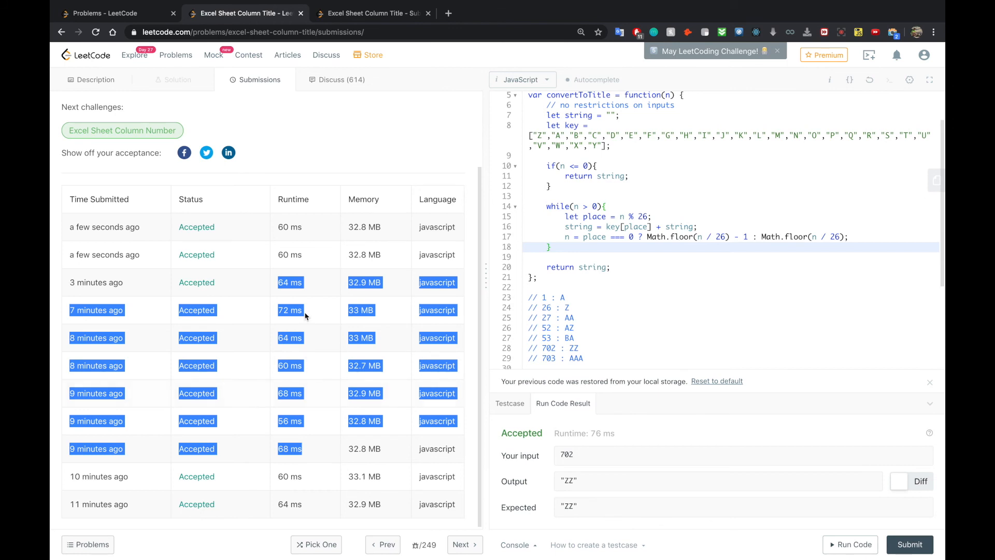
mouse_move(319, 199)
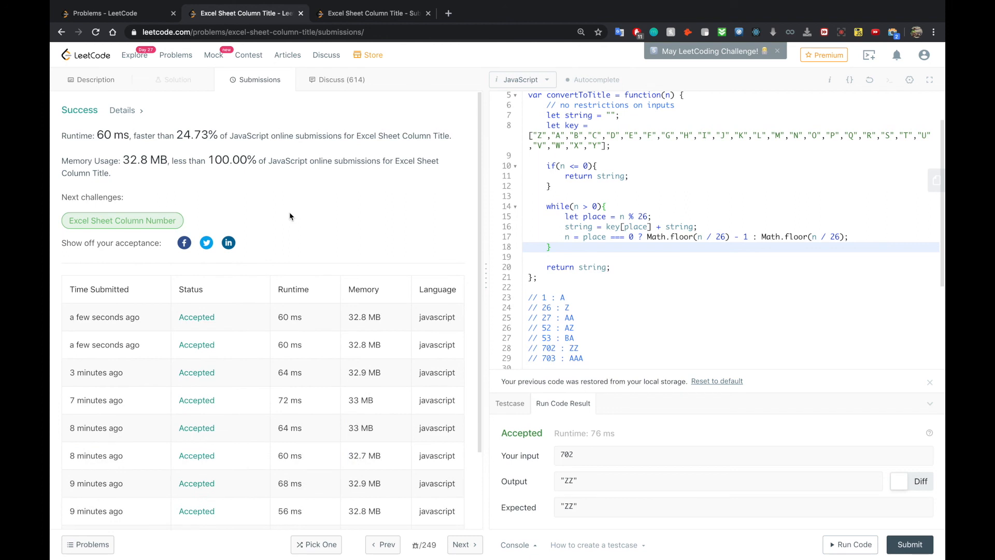
mouse_move(709, 386)
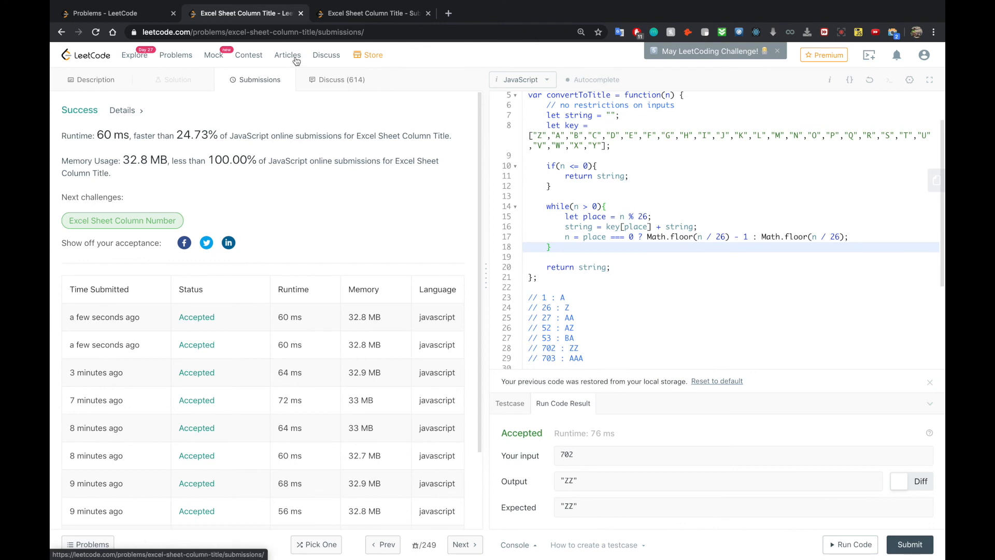
View the latest accepted submission's details down to the runtime distribution chart.
click(373, 13)
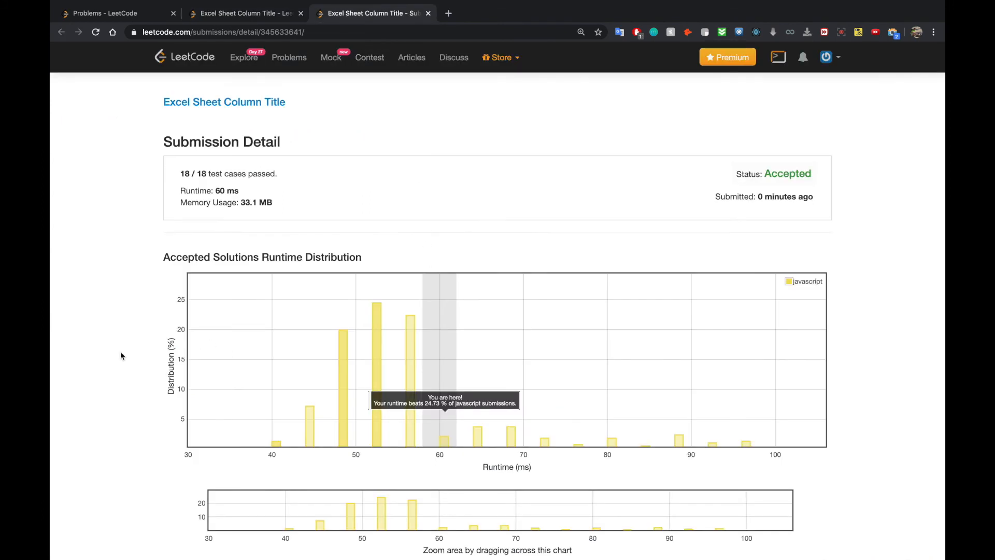
scroll(down, 3)
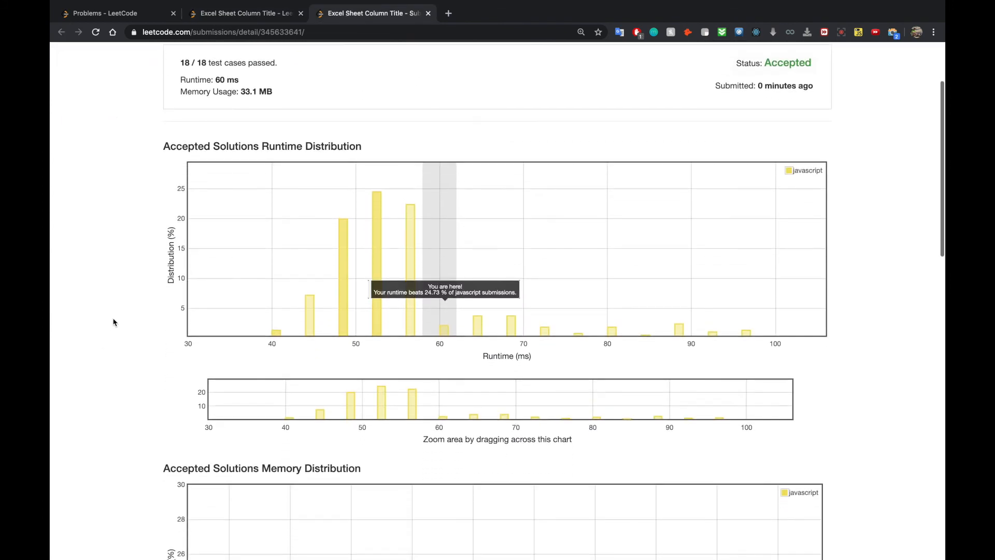
scroll(down, 3)
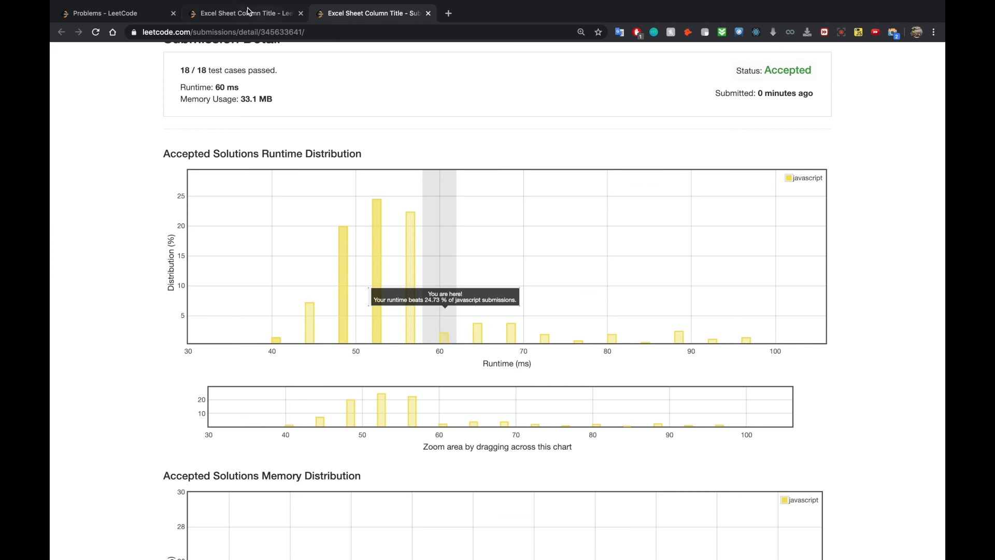
Inspect the 40 ms sample solution's String call, then close the 40 ms and 52 ms samples.
click(245, 13)
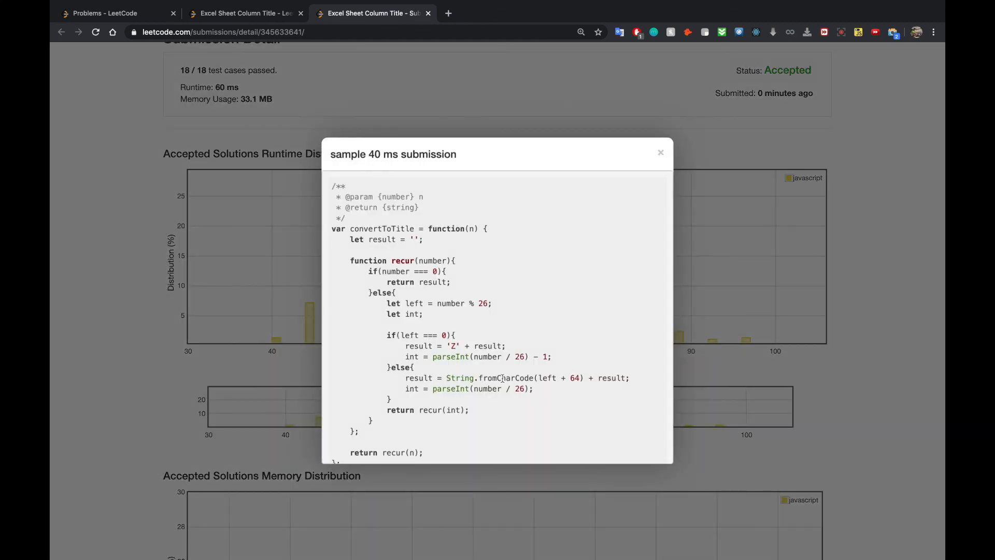
double_click(505, 377)
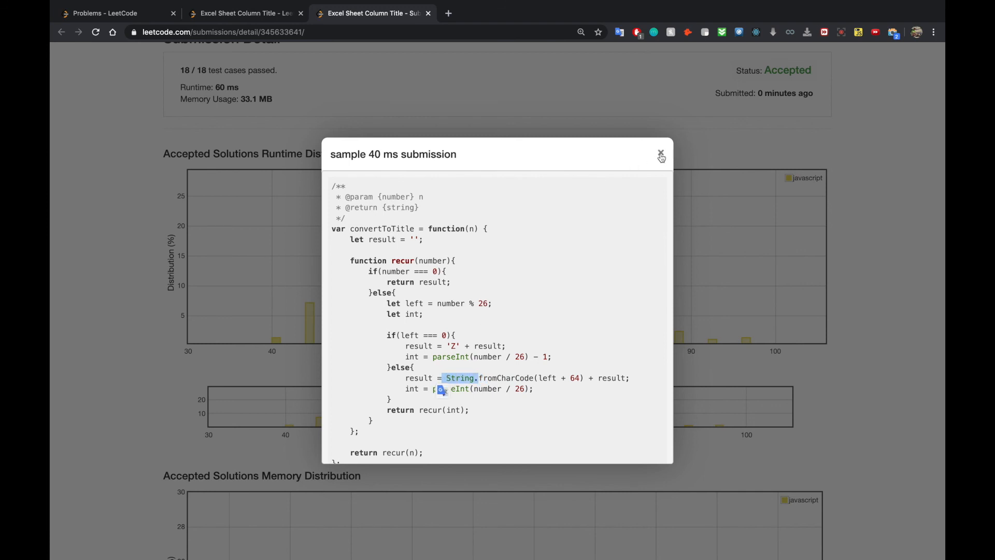
click(657, 154)
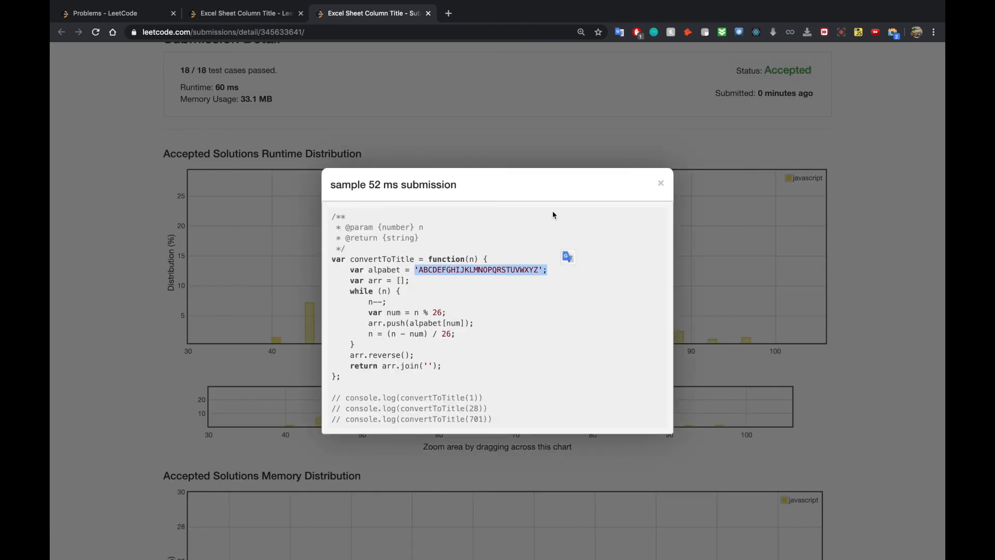
click(661, 183)
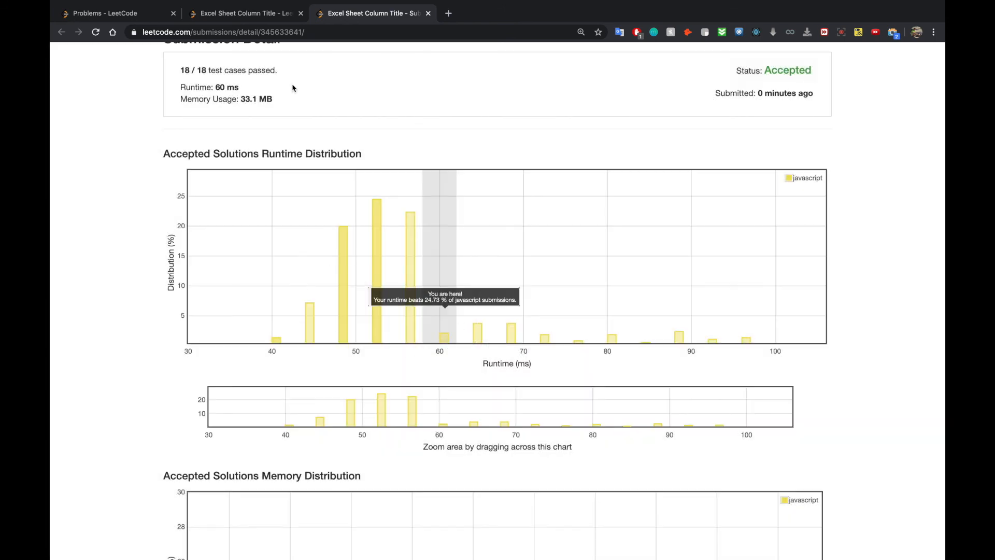
mouse_move(487, 318)
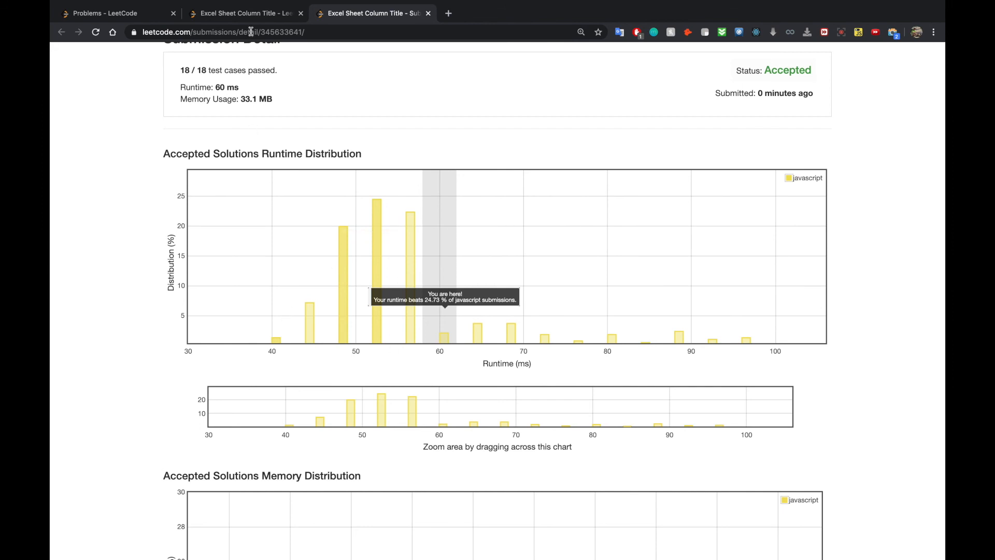
Return to the problem page and place the cursor on empty line 19 after the function.
click(245, 14)
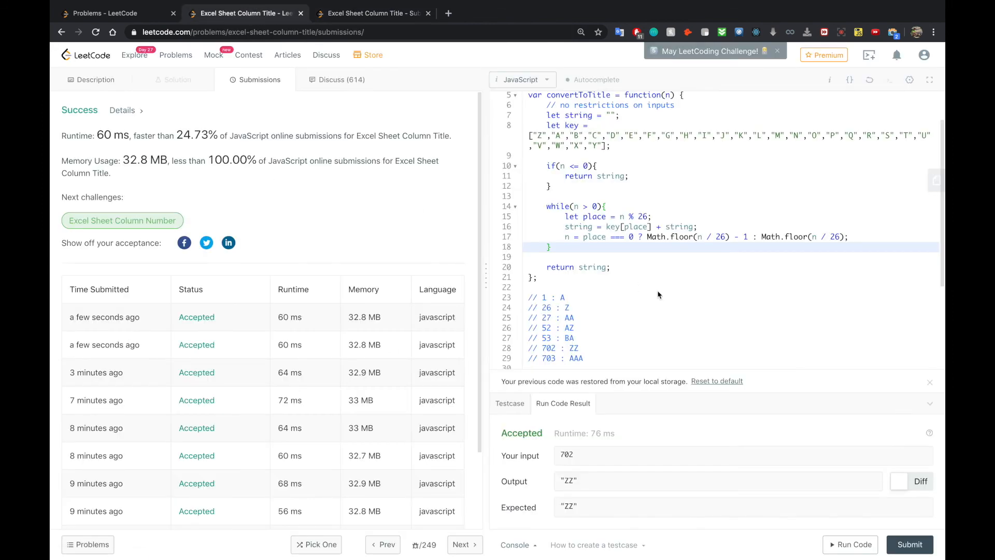
click(612, 278)
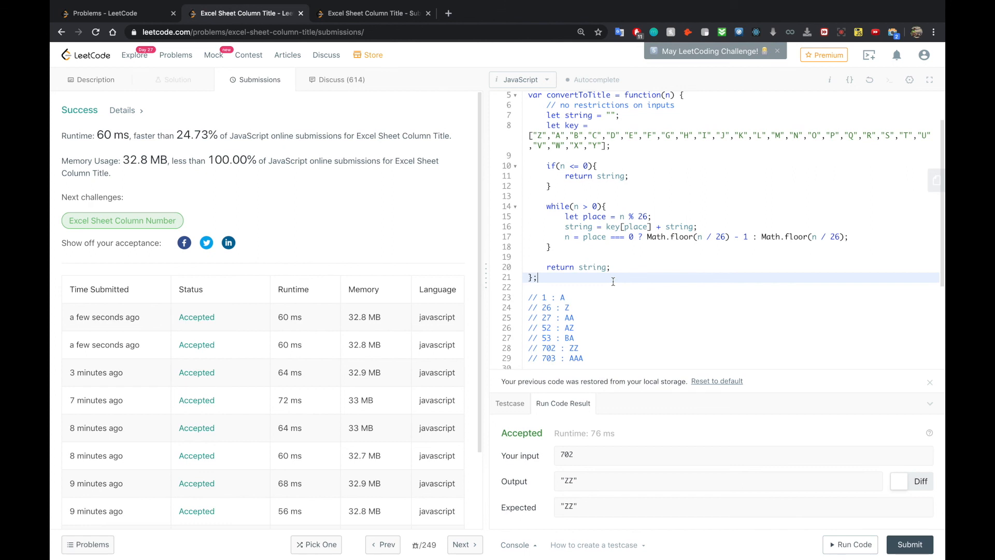
click(572, 257)
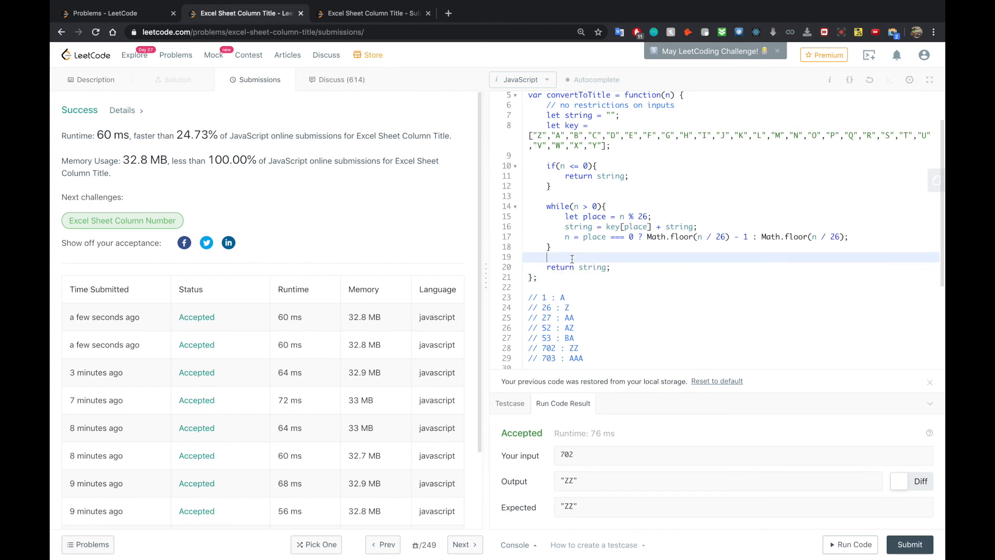